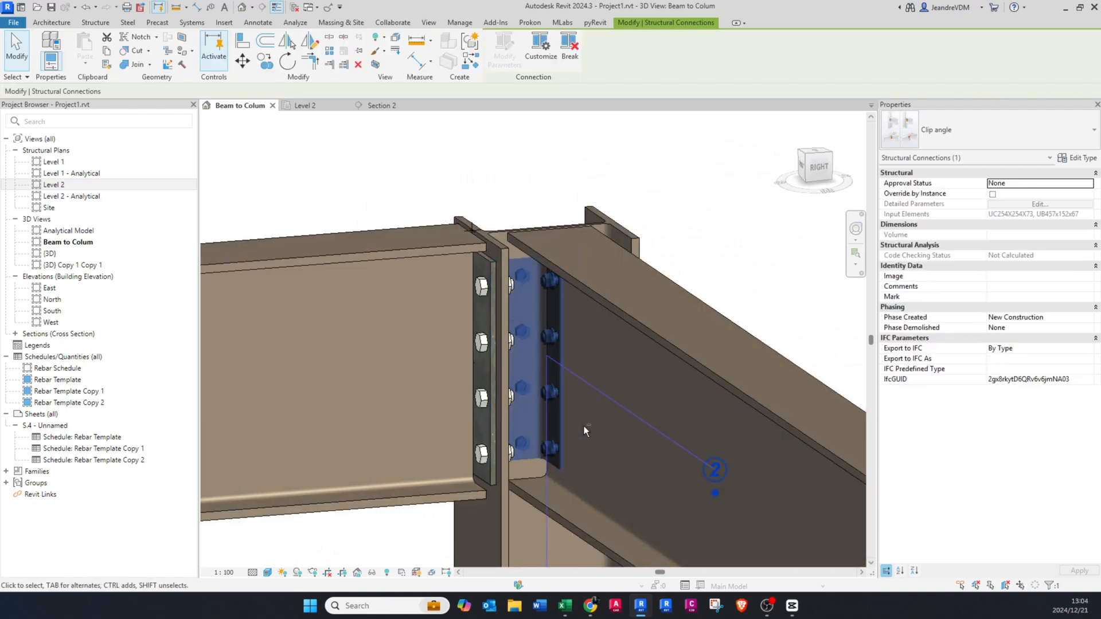
# Orbit the 3D view to inspect both sides of the bolted clip-angle connection.
pyautogui.moveTo(585, 430); pyautogui.dragTo(527, 409)
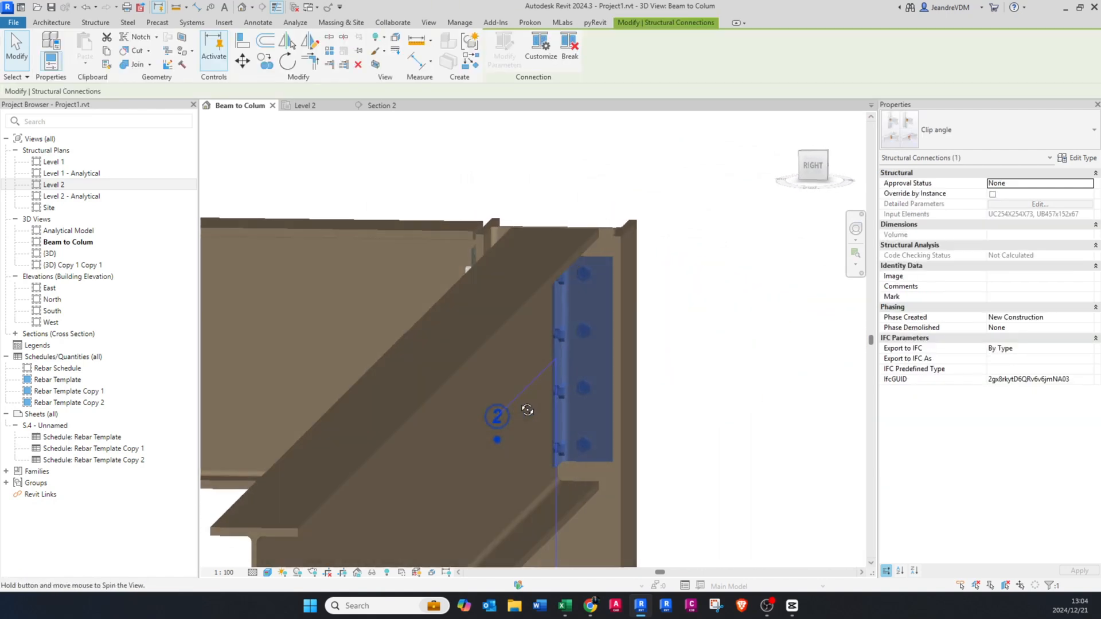
pyautogui.moveTo(528, 409); pyautogui.dragTo(578, 459)
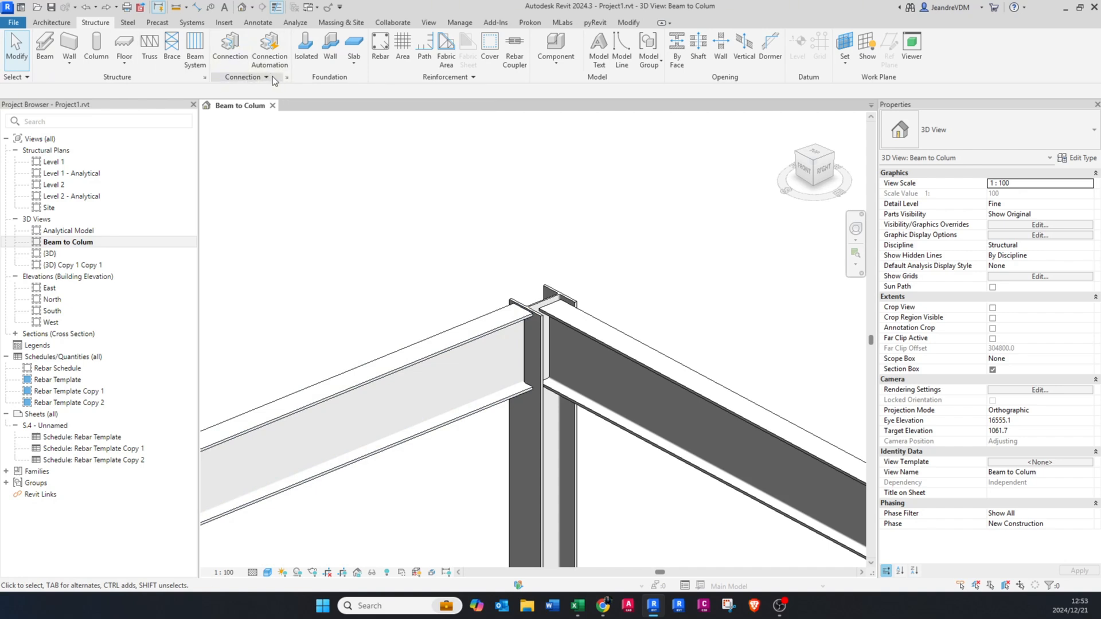
pyautogui.moveTo(276, 79)
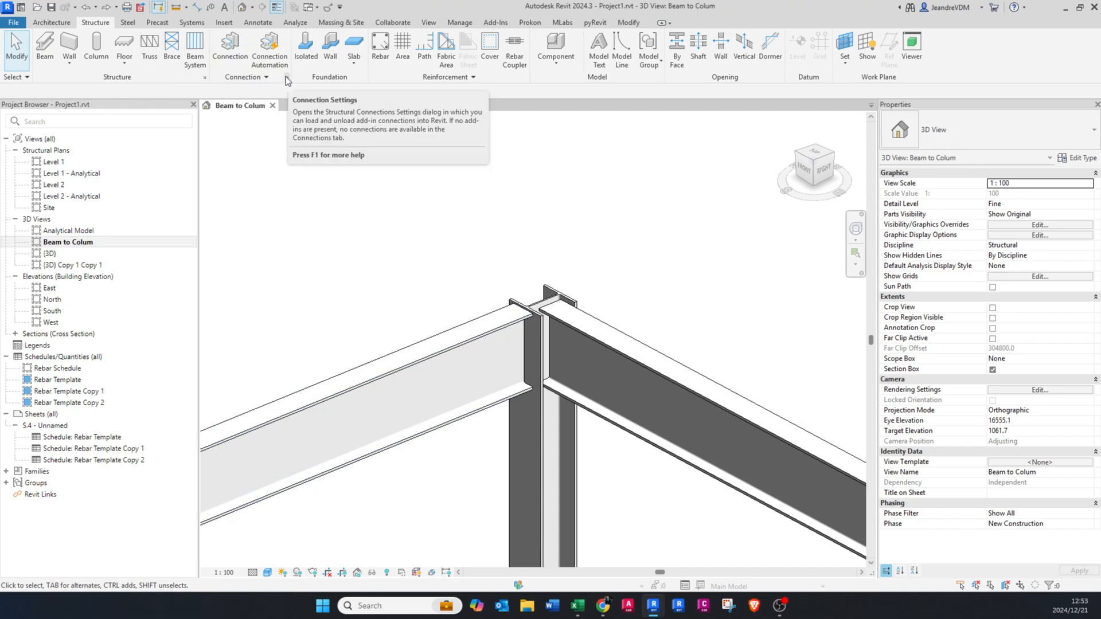
# Add the Clip angle and Single side end plate connections in Connection settings and confirm.
pyautogui.click(284, 78)
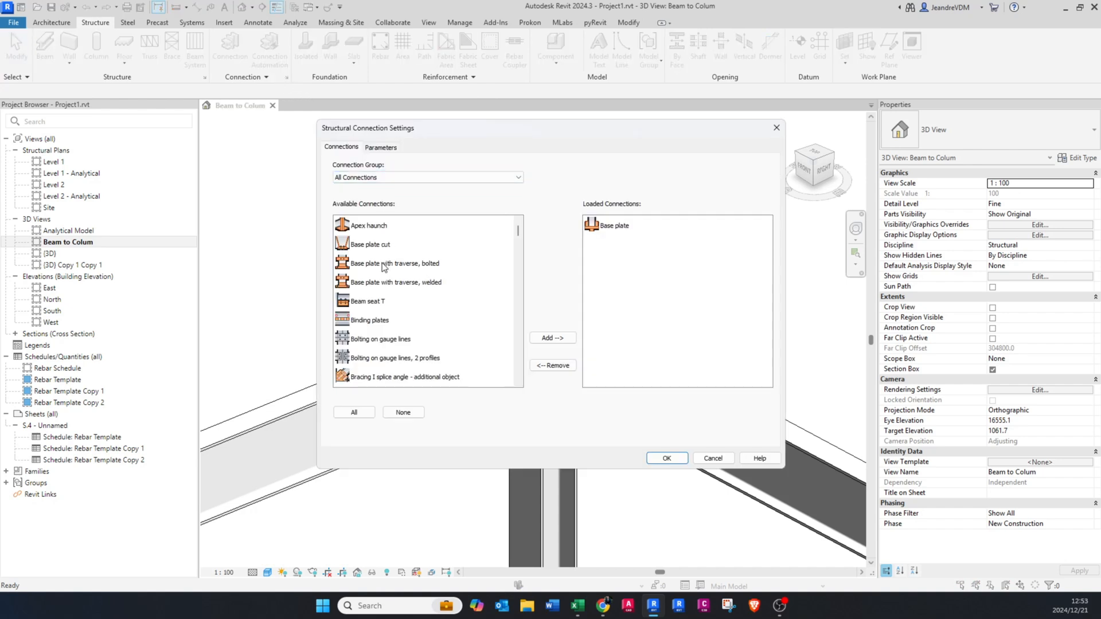
pyautogui.scroll(-3)
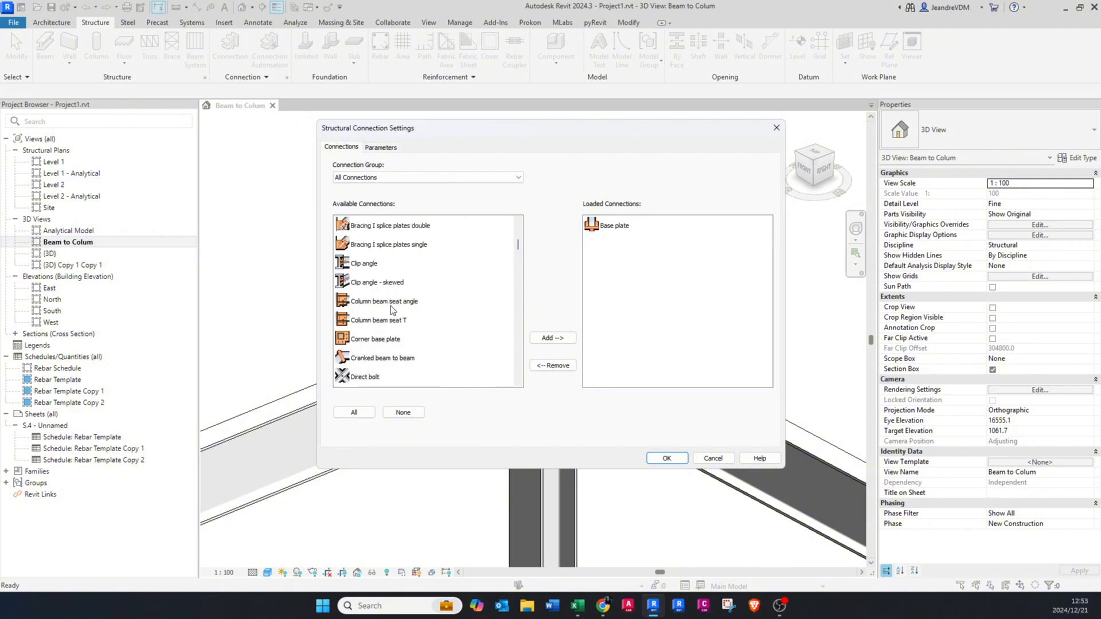
pyautogui.click(552, 337)
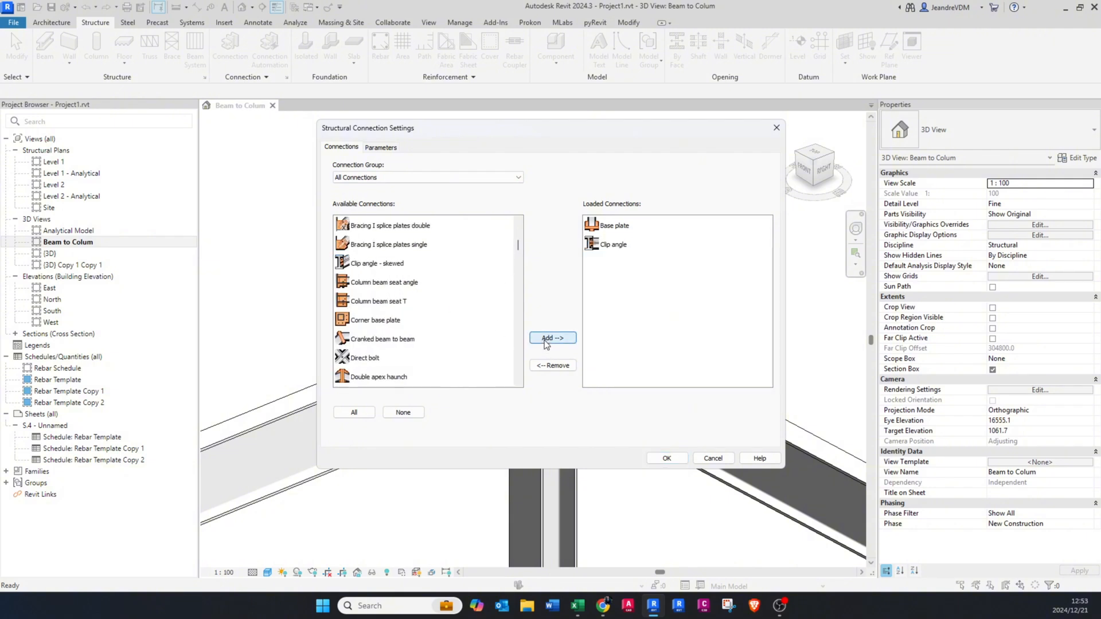
pyautogui.scroll(-3)
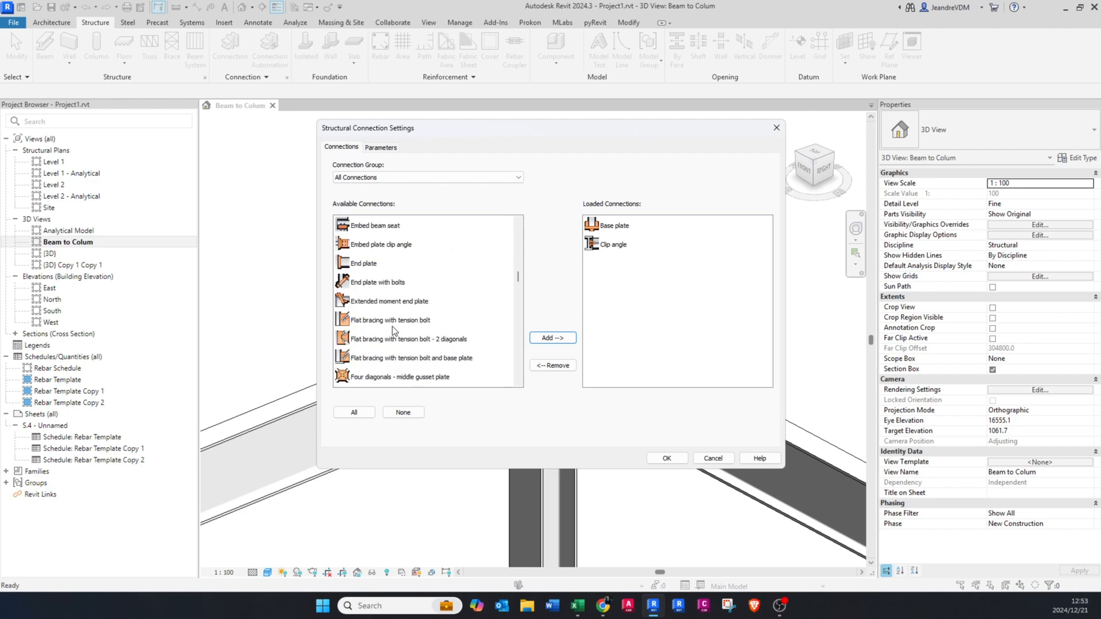
pyautogui.scroll(-3)
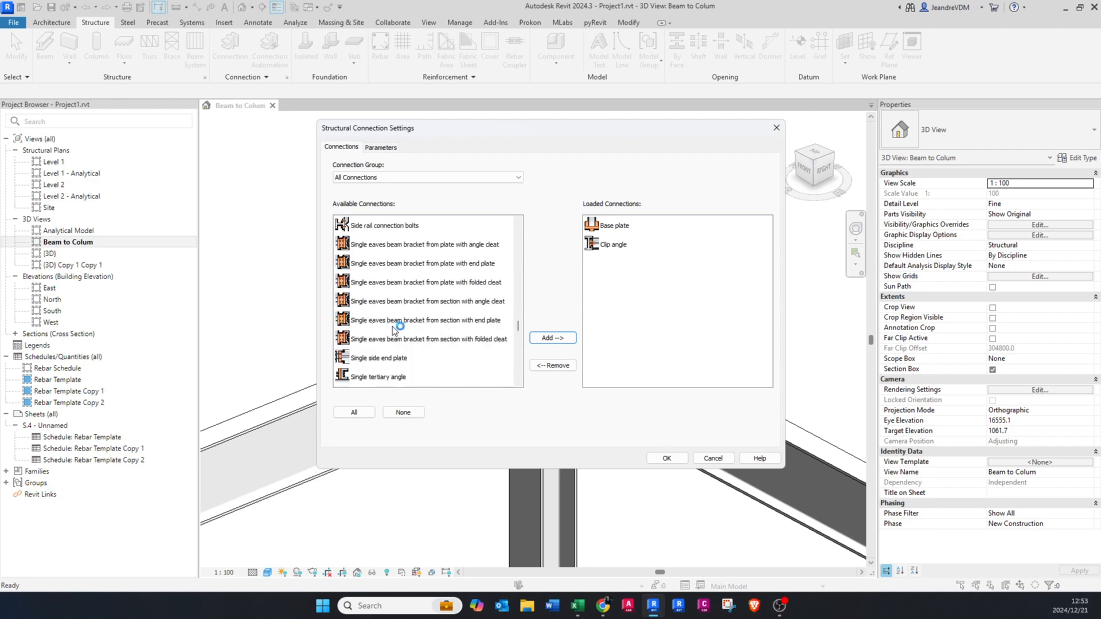
pyautogui.click(378, 301)
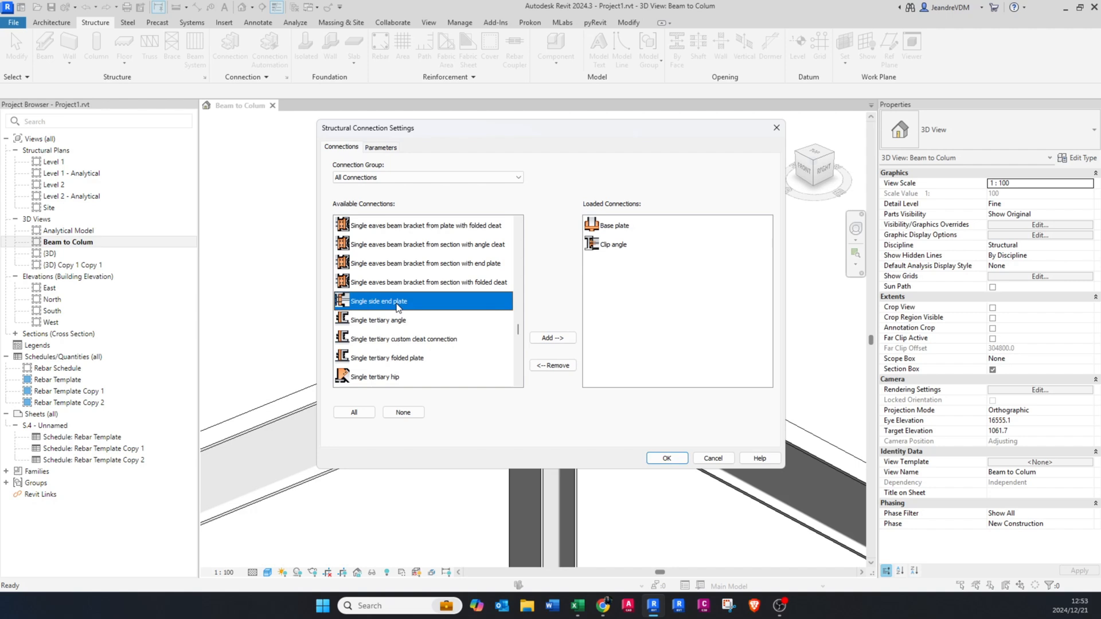
pyautogui.click(552, 338)
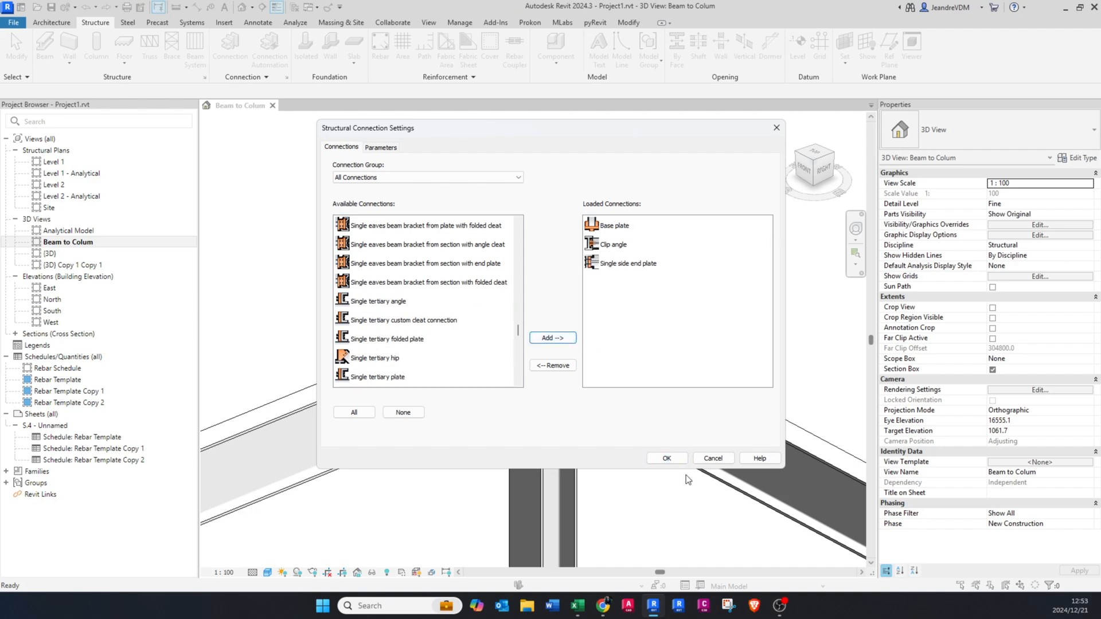
pyautogui.click(667, 458)
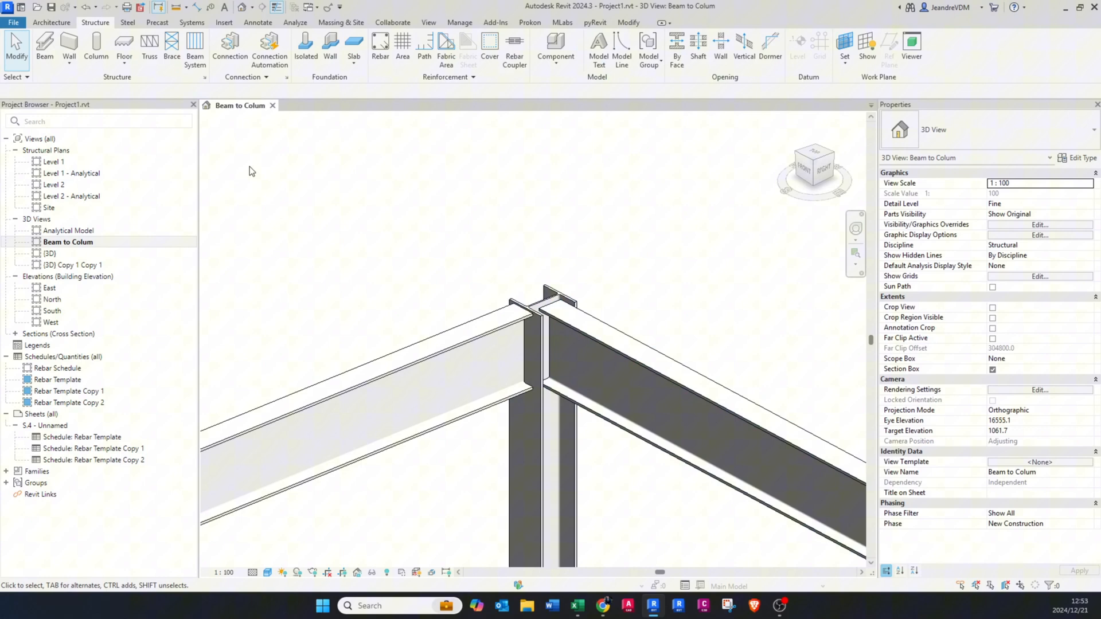
# Connect the column and beam with a Clip angle connection and open its type properties.
pyautogui.click(531, 478)
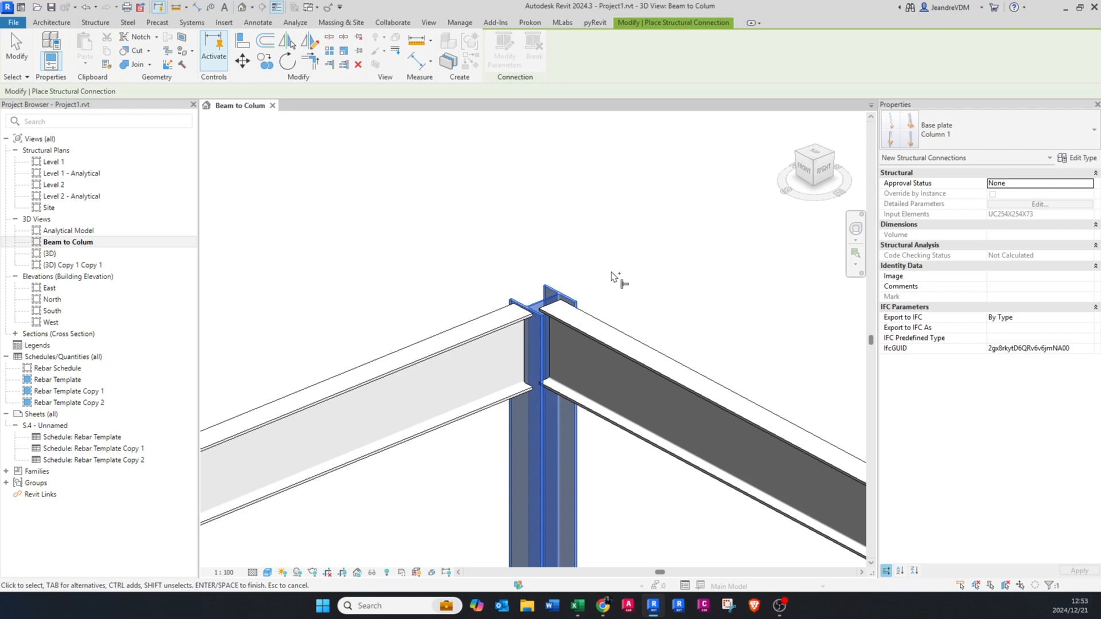
pyautogui.click(627, 368)
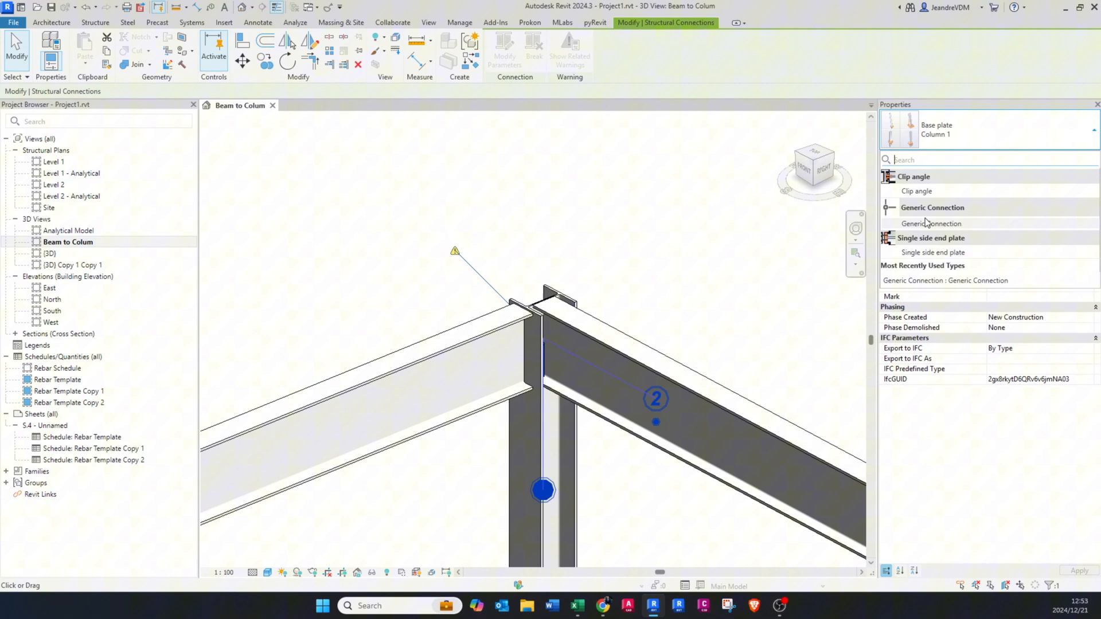
pyautogui.moveTo(931, 191)
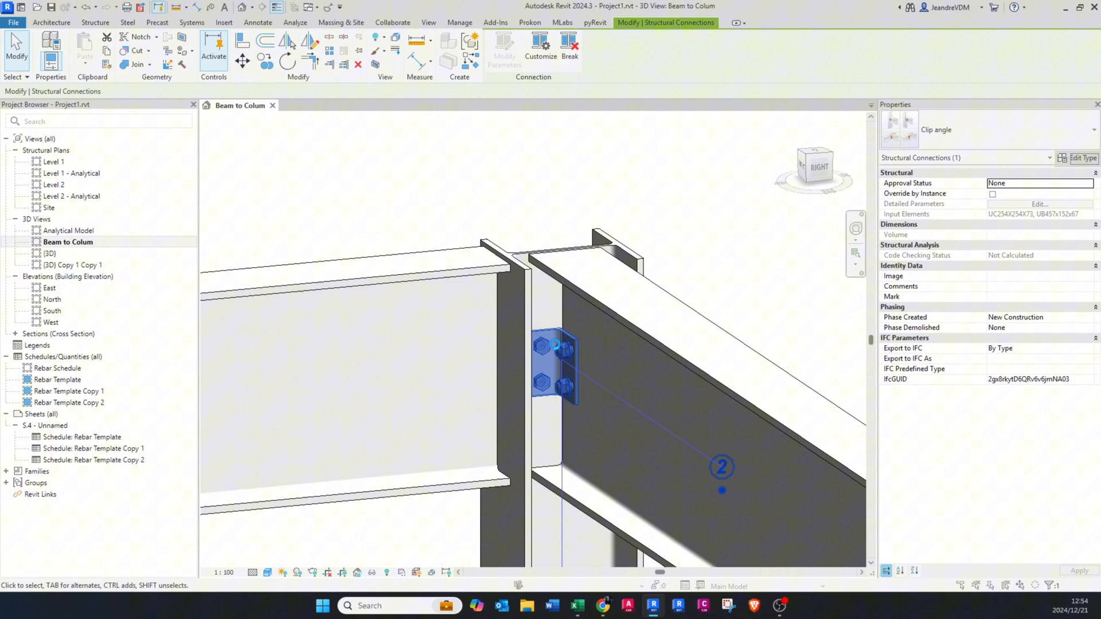
pyautogui.click(1081, 158)
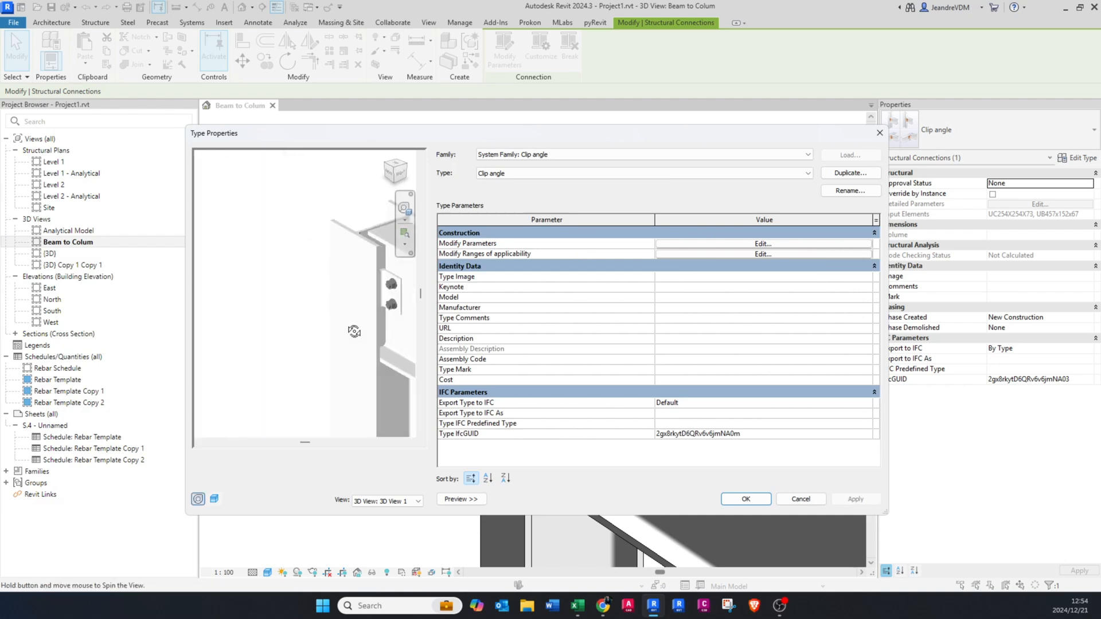
# Rotate the type preview, then open the clip angle's Edit connection type parameters.
pyautogui.moveTo(354, 330); pyautogui.dragTo(290, 311)
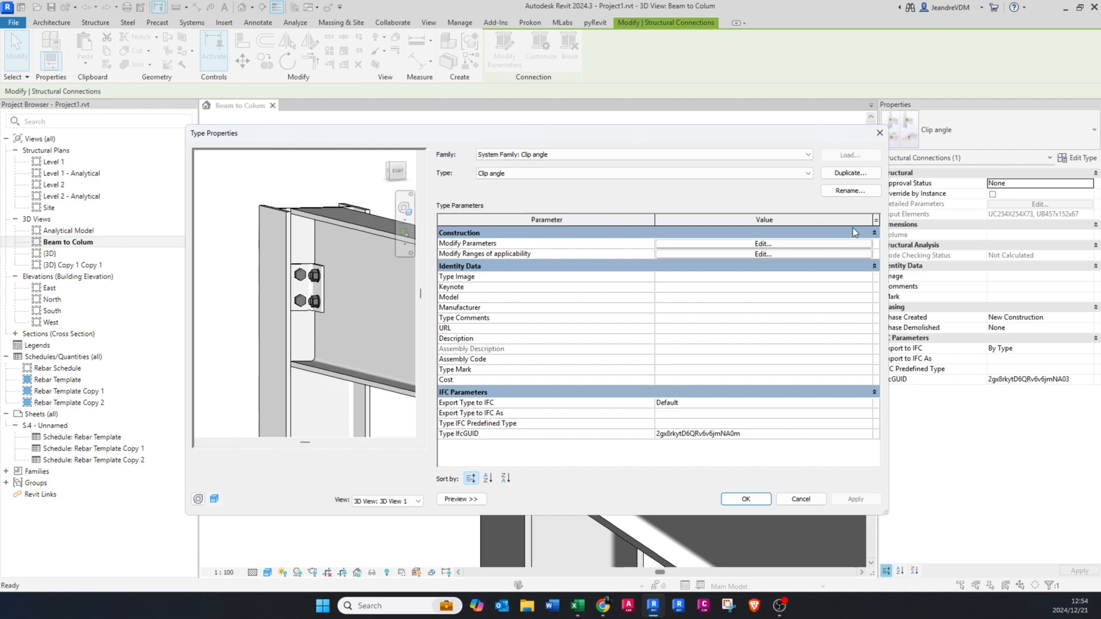
pyautogui.click(762, 244)
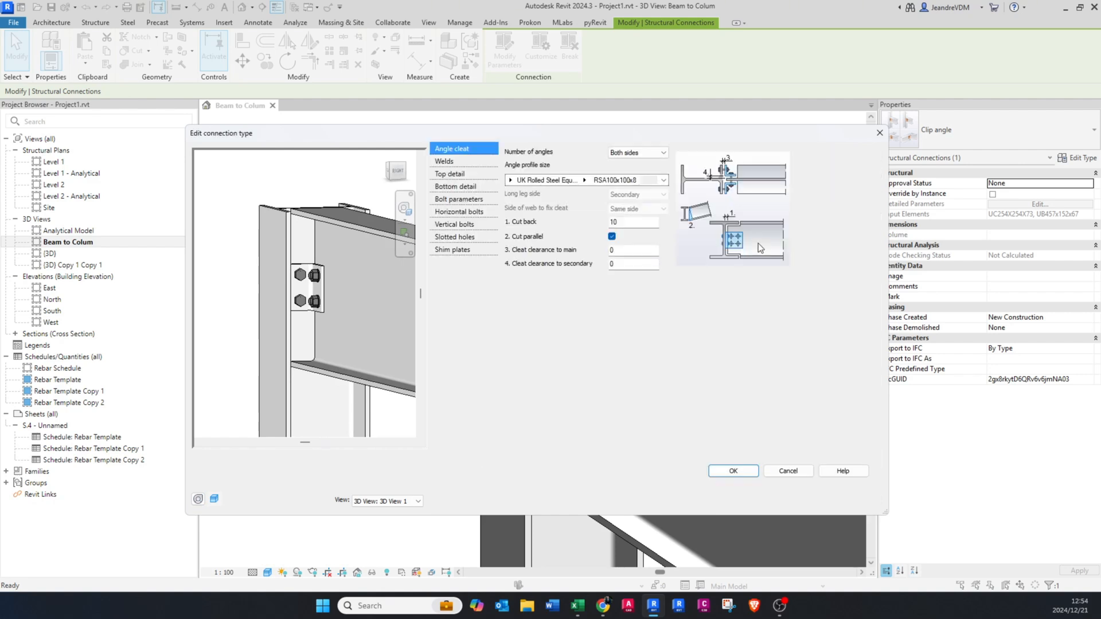
pyautogui.moveTo(573, 175)
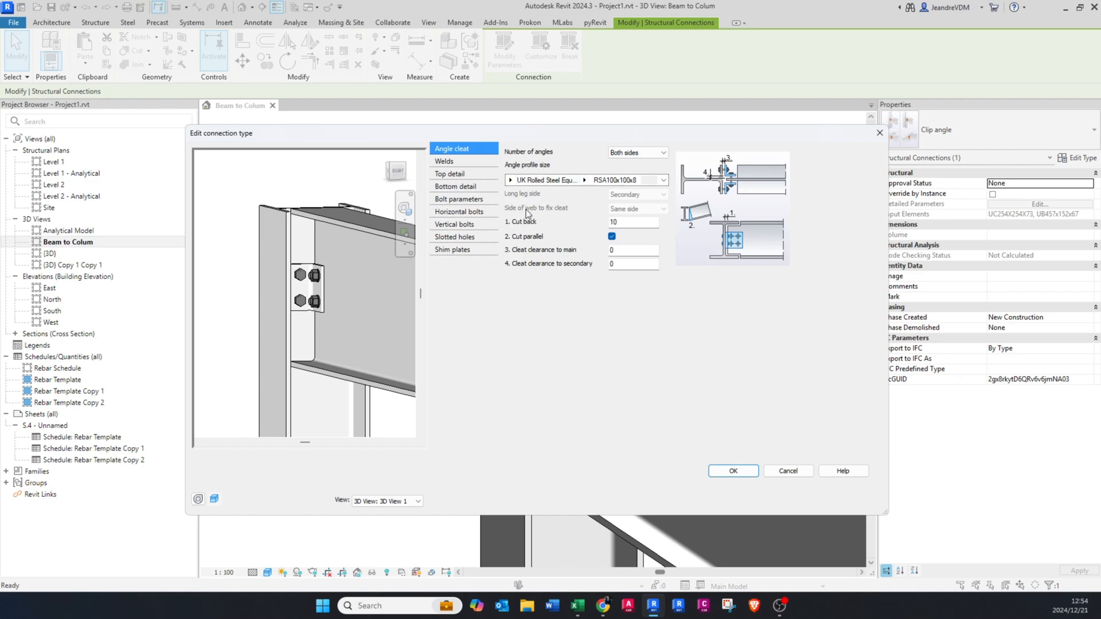
pyautogui.moveTo(578, 227)
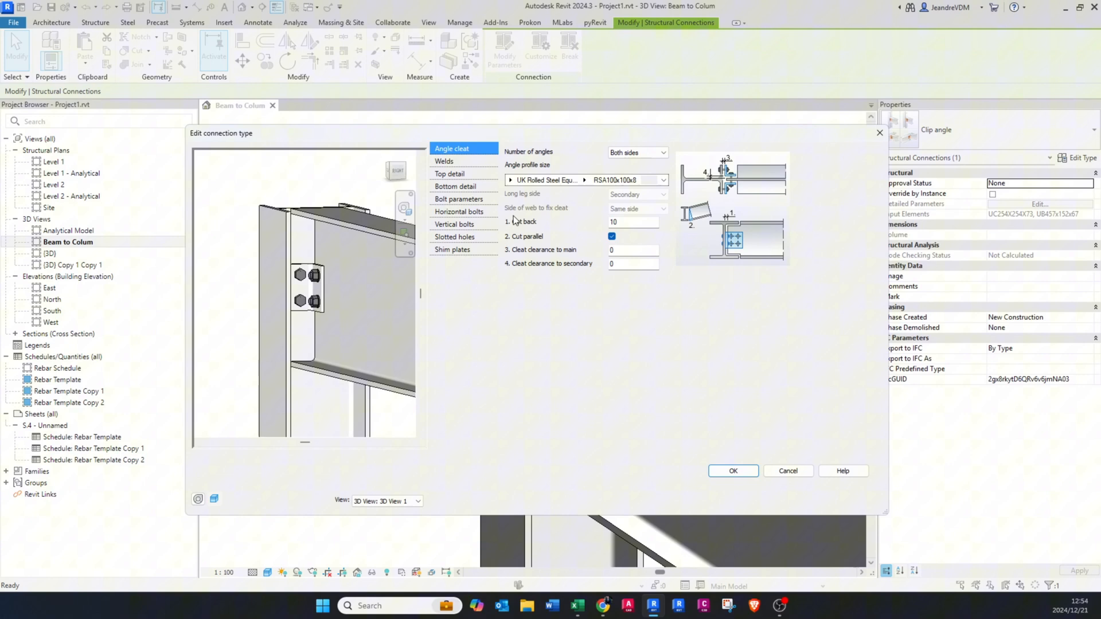
pyautogui.moveTo(506, 222)
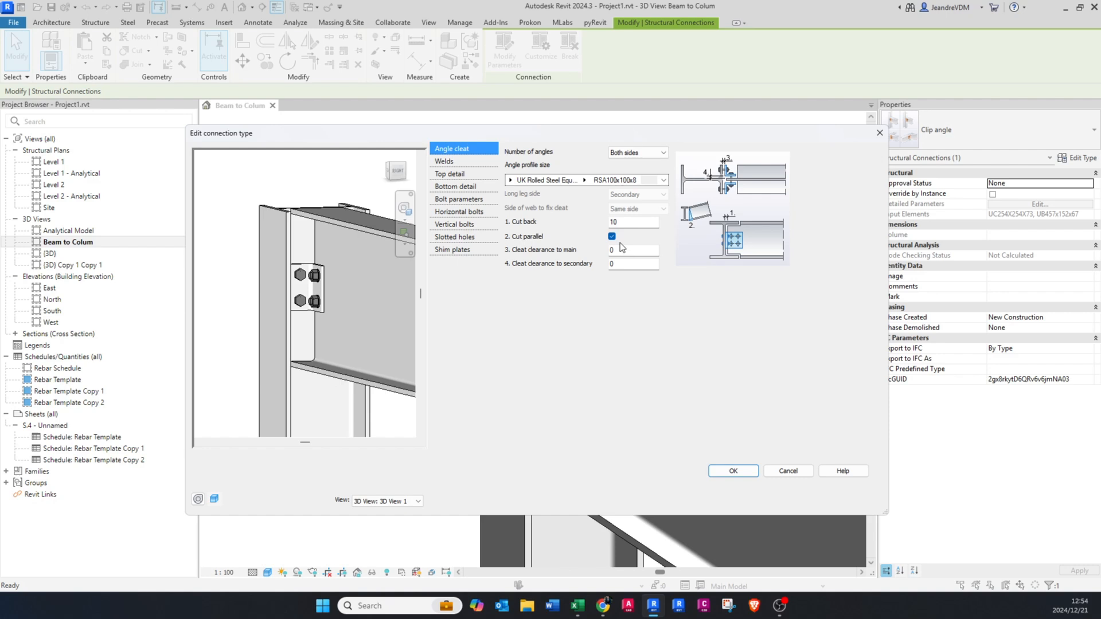
pyautogui.moveTo(603, 252)
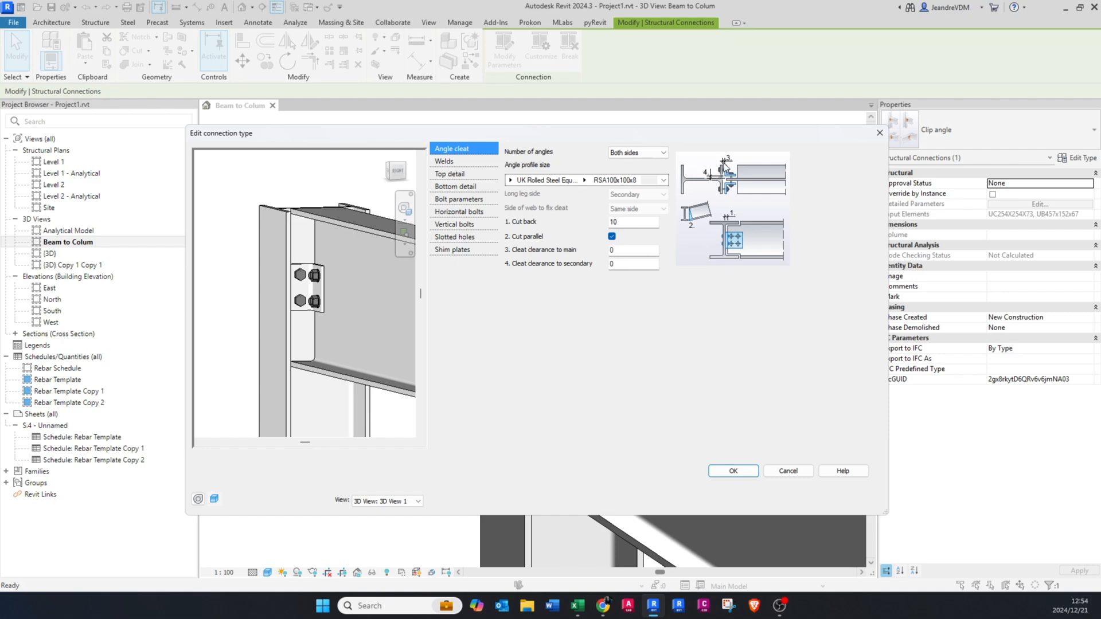
pyautogui.moveTo(499, 165)
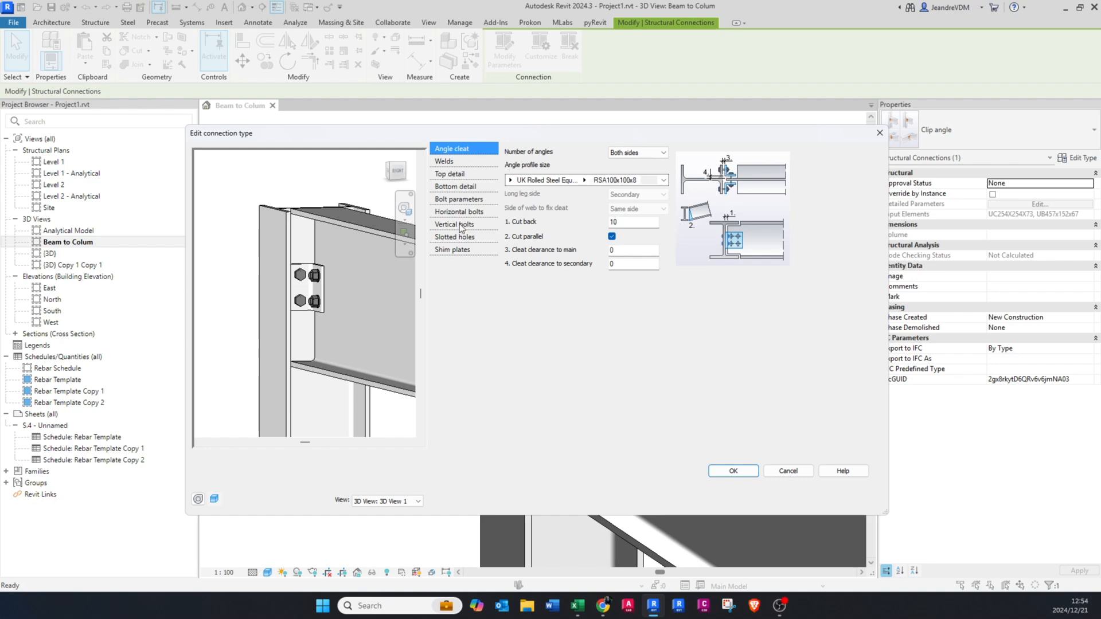
# Set vertical bolts Group 1 to 4 lines with a 100 intermediate distance.
pyautogui.click(457, 224)
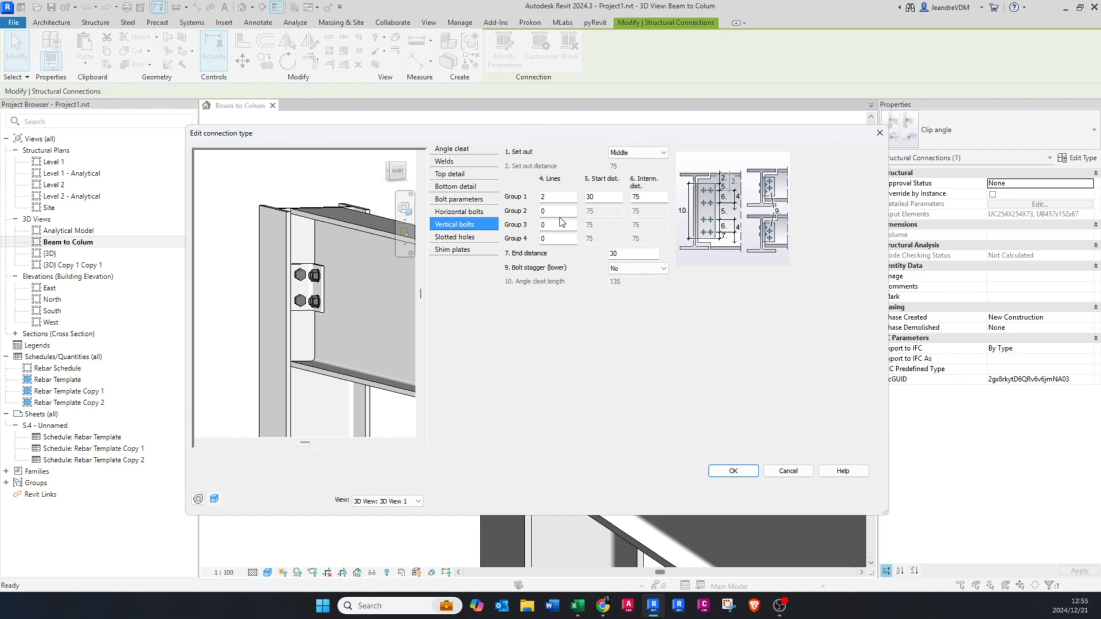
pyautogui.moveTo(529, 203)
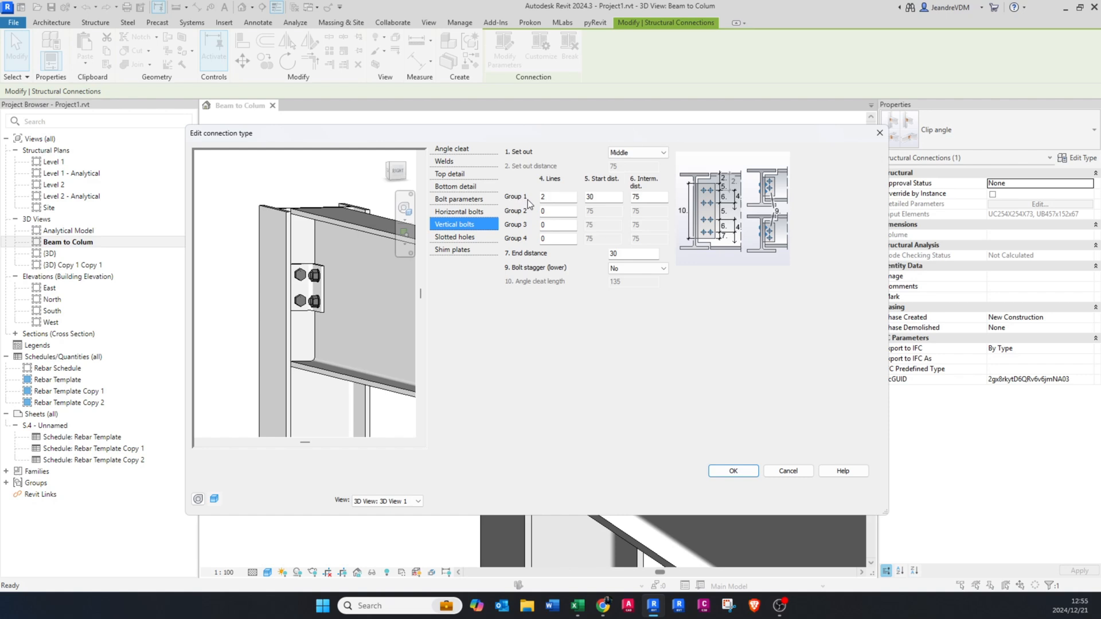
pyautogui.click(557, 196)
pyautogui.write('4')
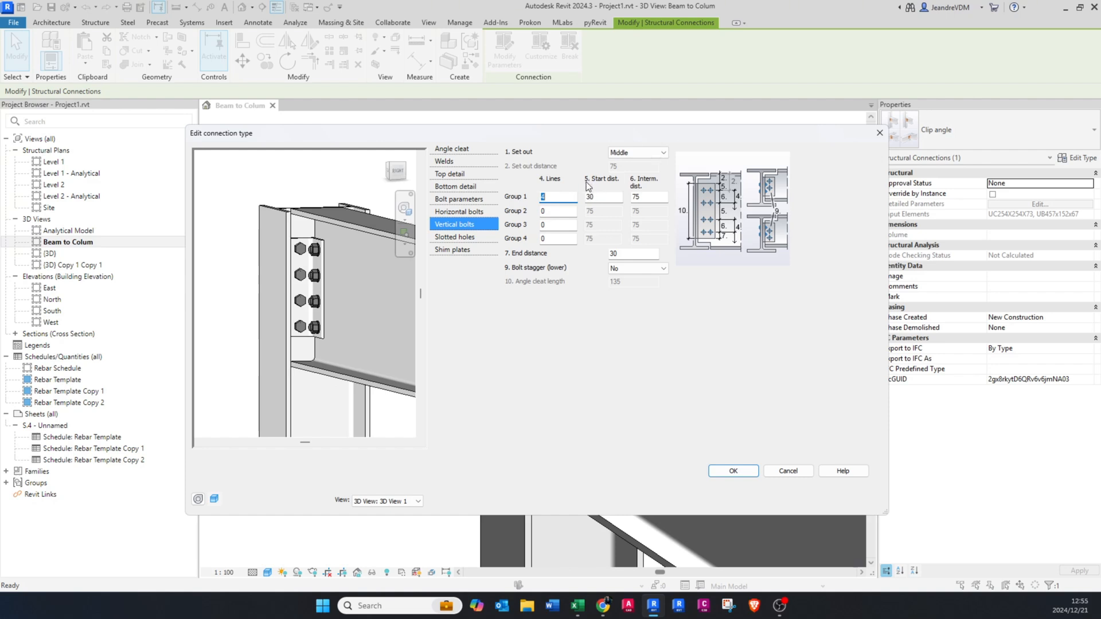
pyautogui.moveTo(727, 197)
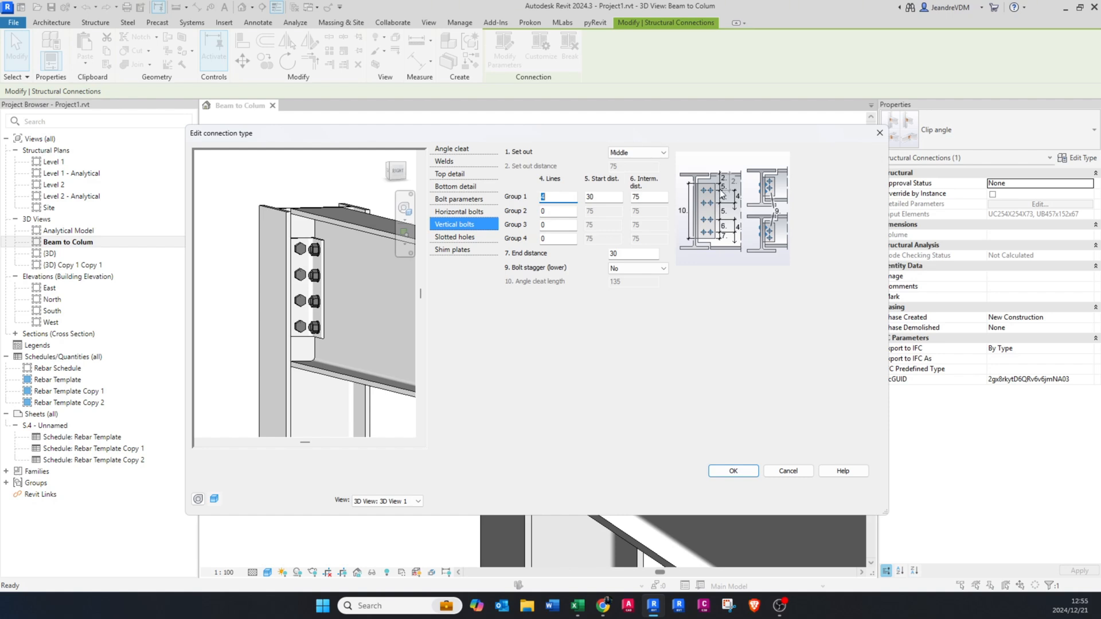
pyautogui.moveTo(722, 203)
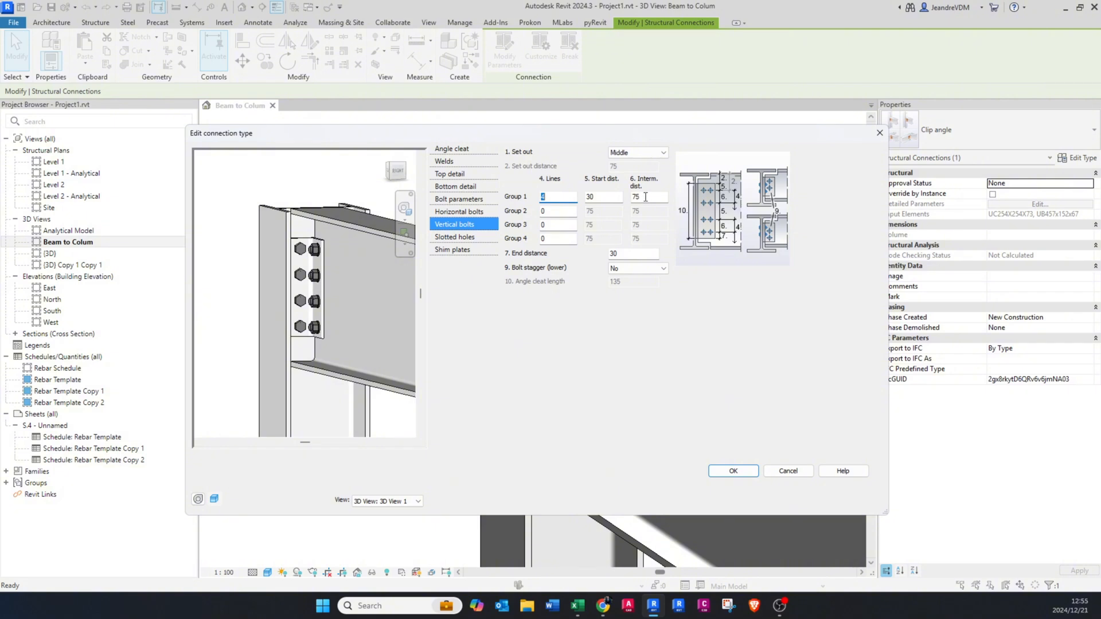
pyautogui.write('100')
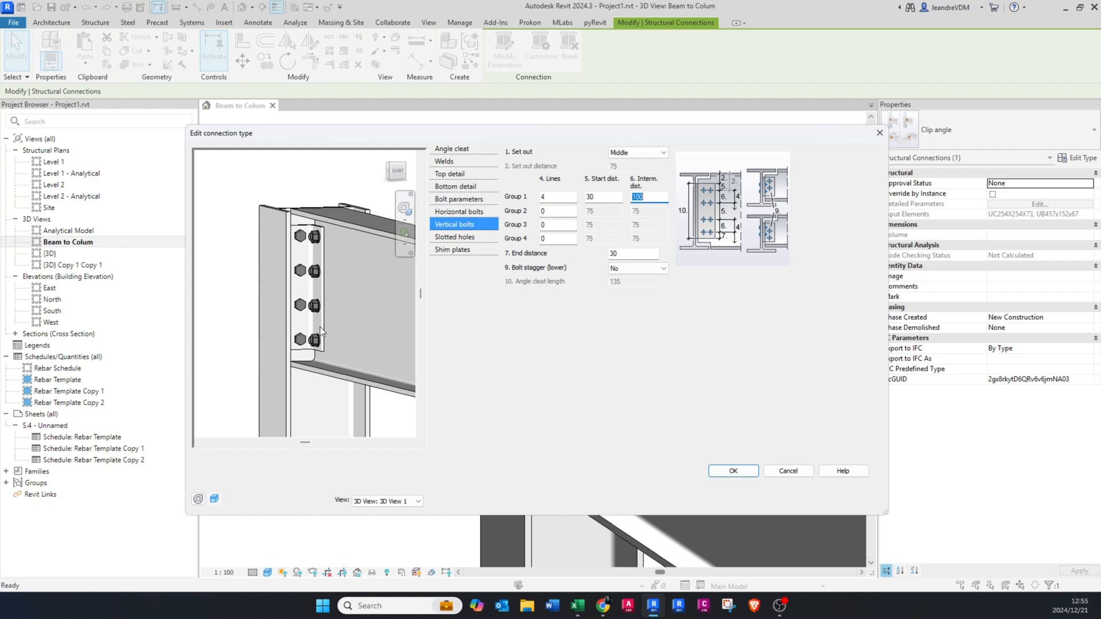
pyautogui.moveTo(355, 266)
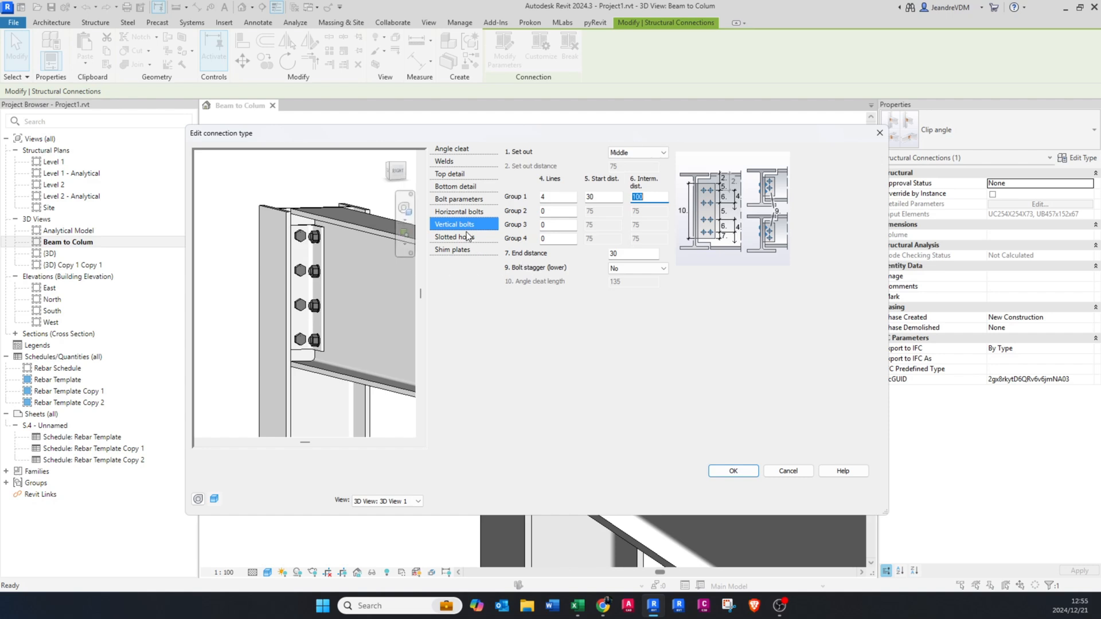
pyautogui.moveTo(462, 212)
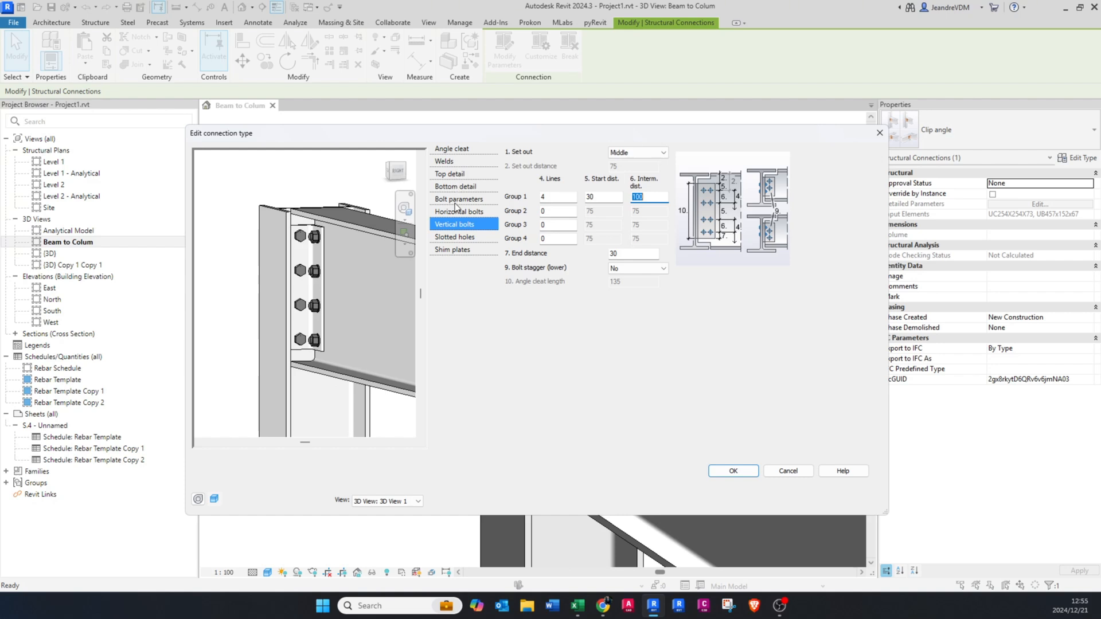
# Choose a bolt diameter, then accept the connection editor and Type Properties.
pyautogui.click(460, 199)
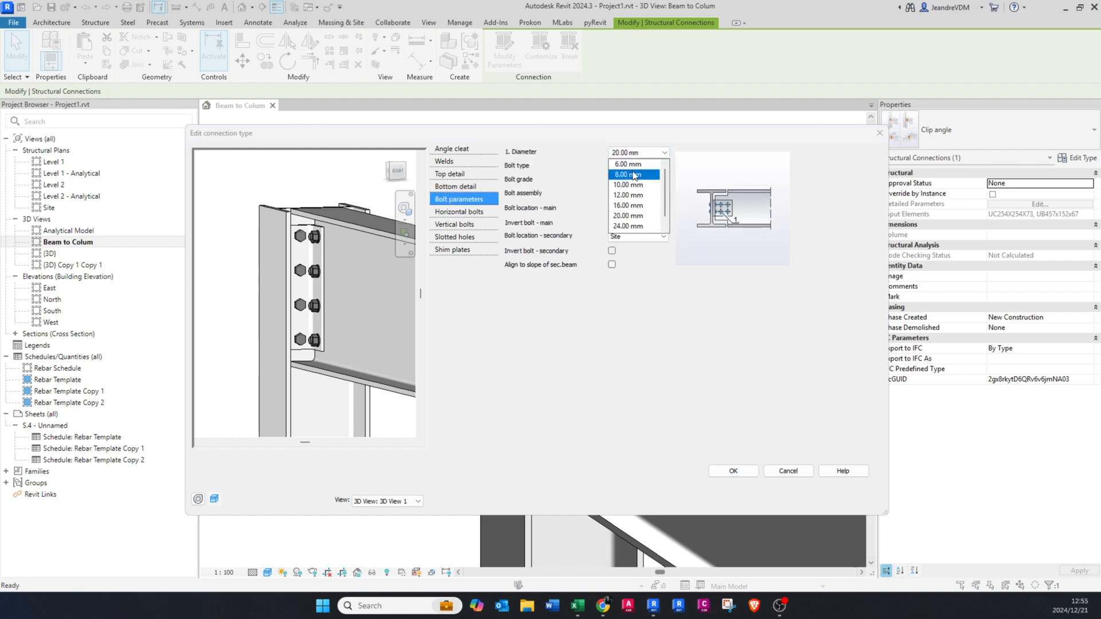
pyautogui.click(628, 205)
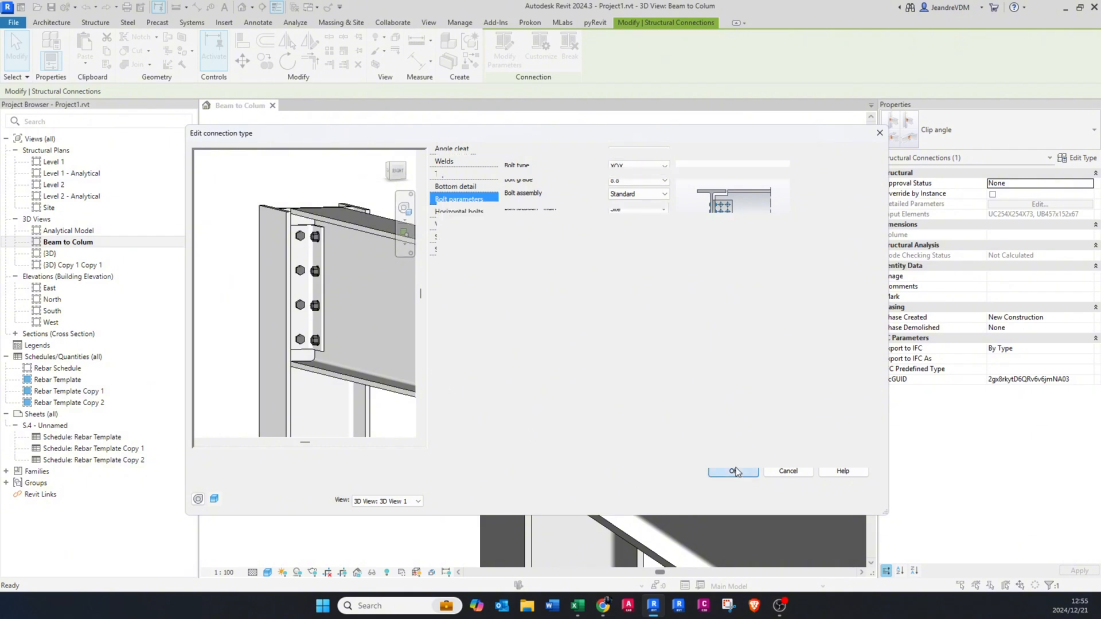
pyautogui.click(733, 471)
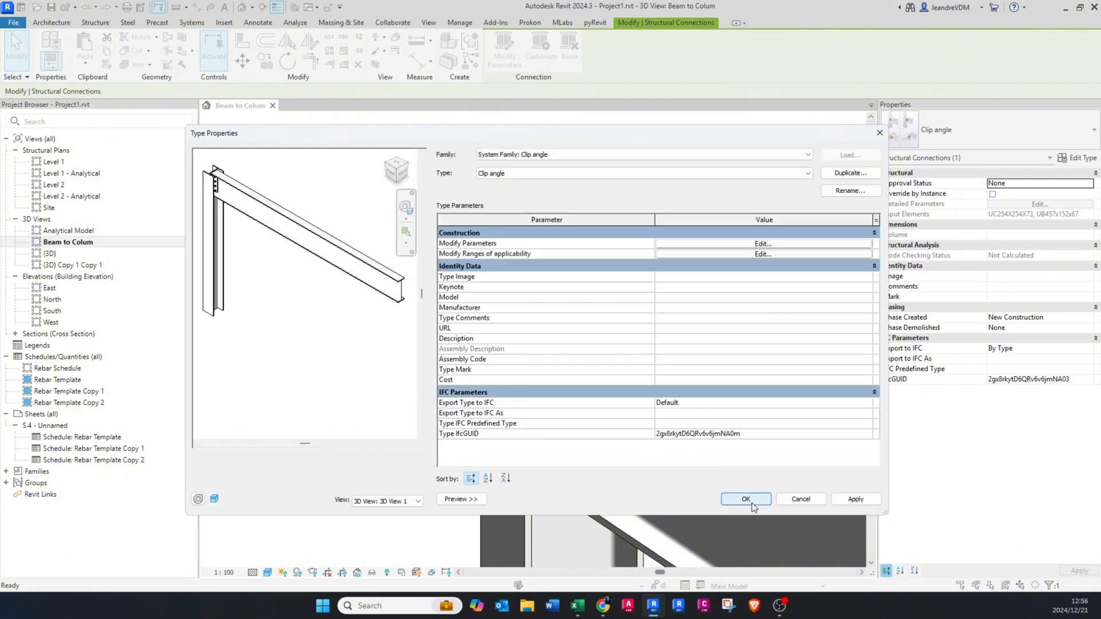
pyautogui.click(746, 499)
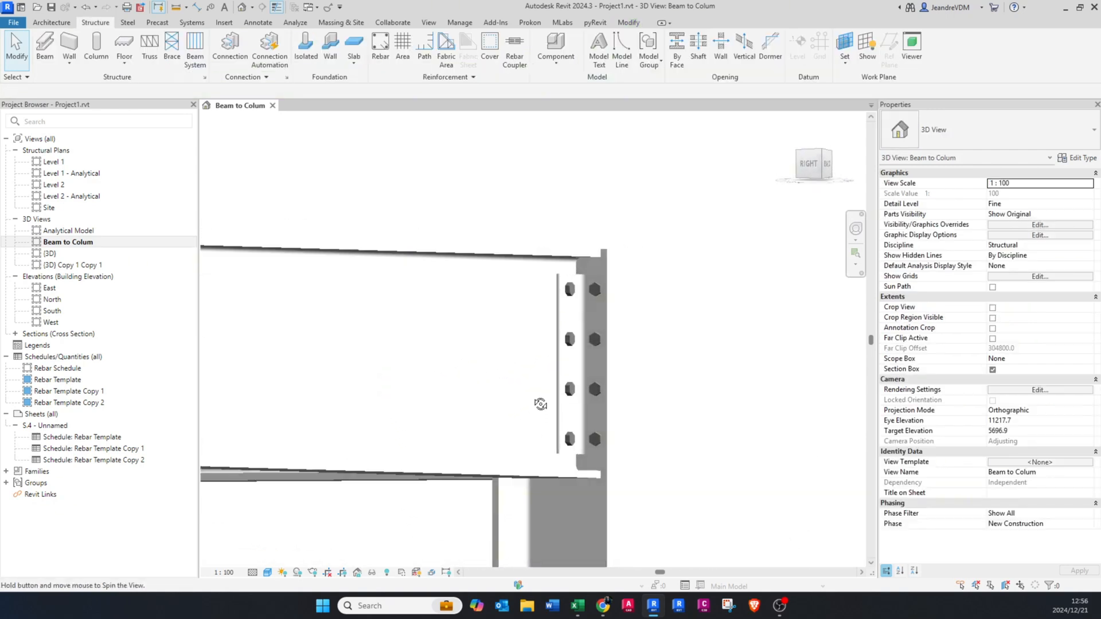
# Orbit the 3D view around the joint to see the other beam.
pyautogui.moveTo(541, 403); pyautogui.dragTo(679, 448)
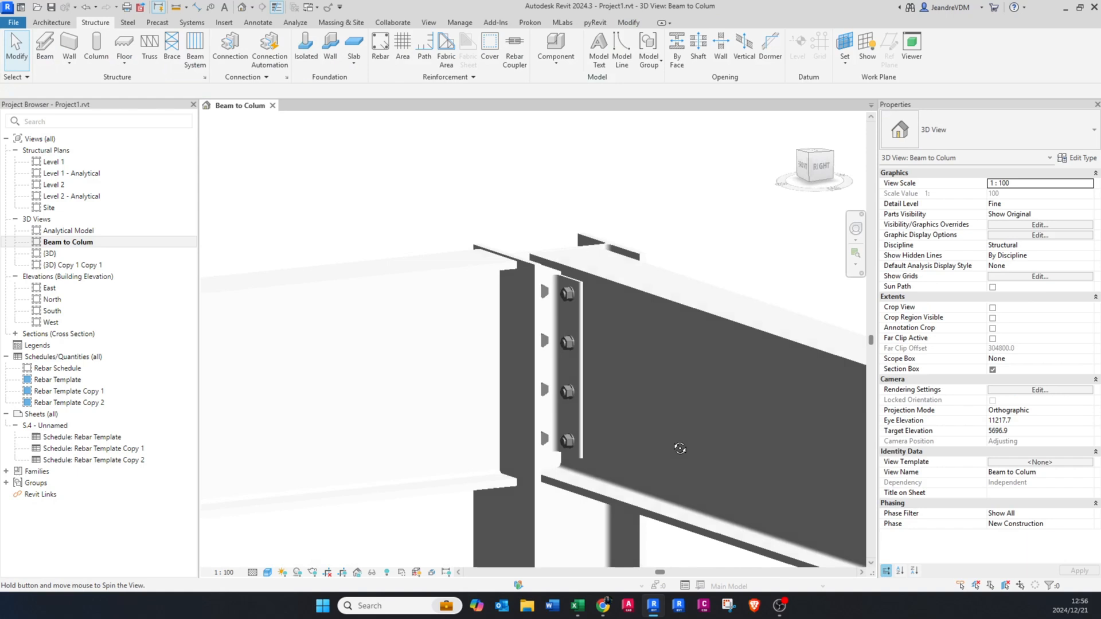
pyautogui.moveTo(679, 448); pyautogui.dragTo(564, 432)
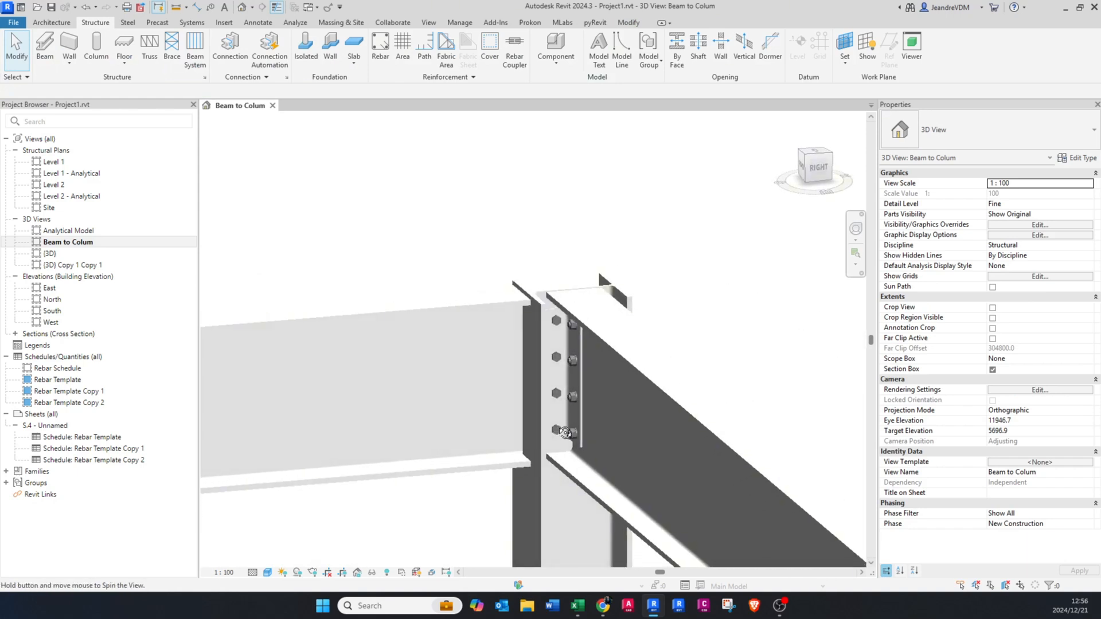
pyautogui.moveTo(564, 432); pyautogui.dragTo(604, 408)
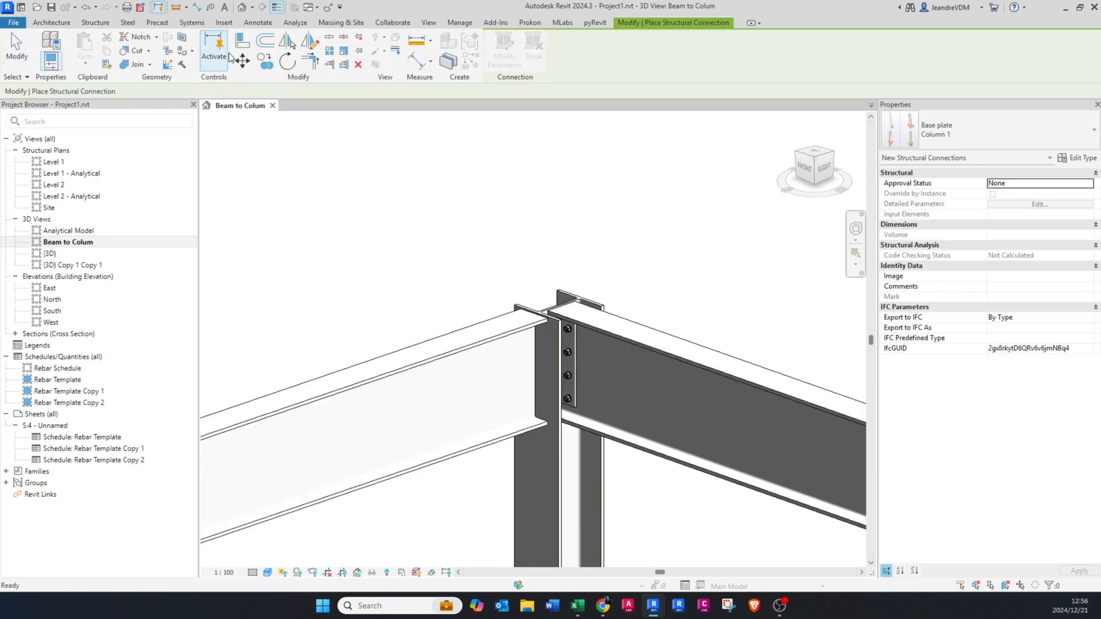
pyautogui.moveTo(560, 522)
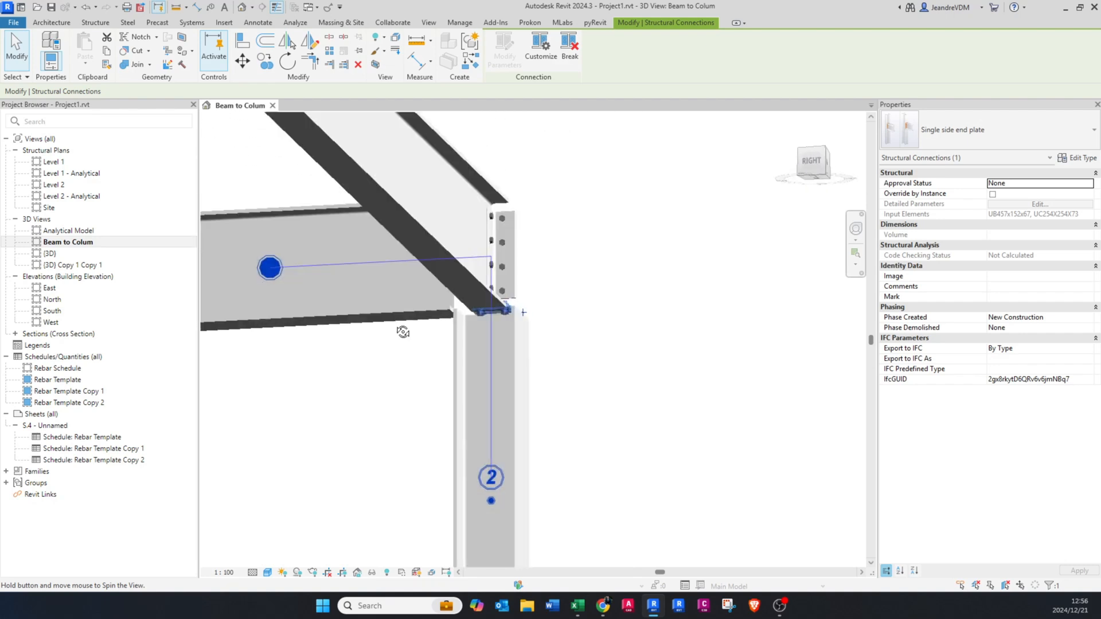
# Join the UB457x152x67 beam to the column with a Single side end plate and select it.
pyautogui.moveTo(404, 331); pyautogui.dragTo(513, 385)
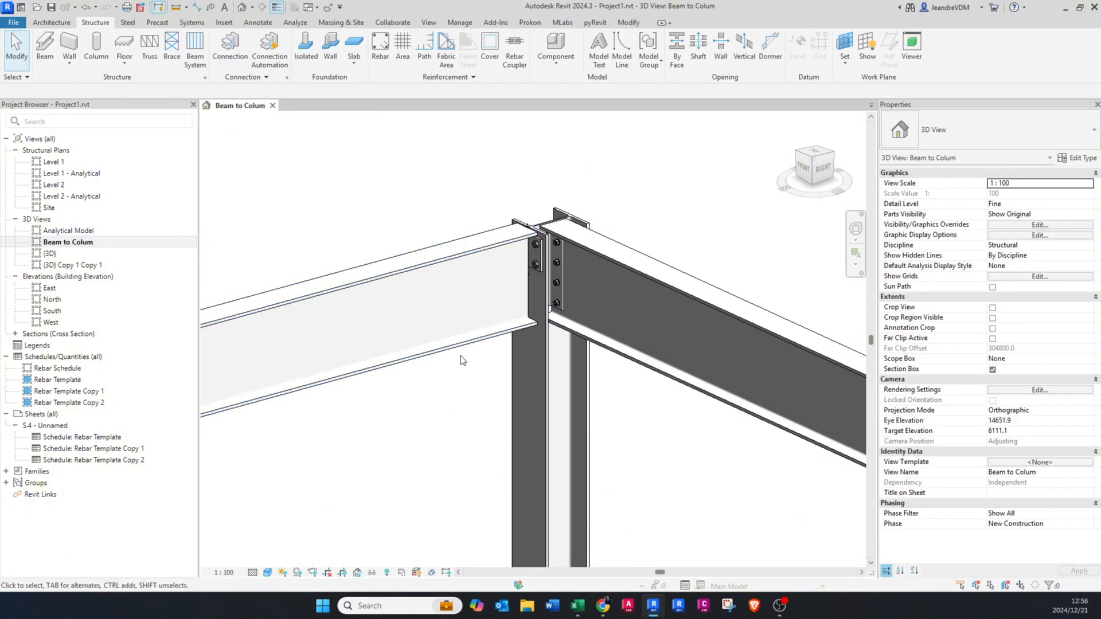
pyautogui.click(532, 254)
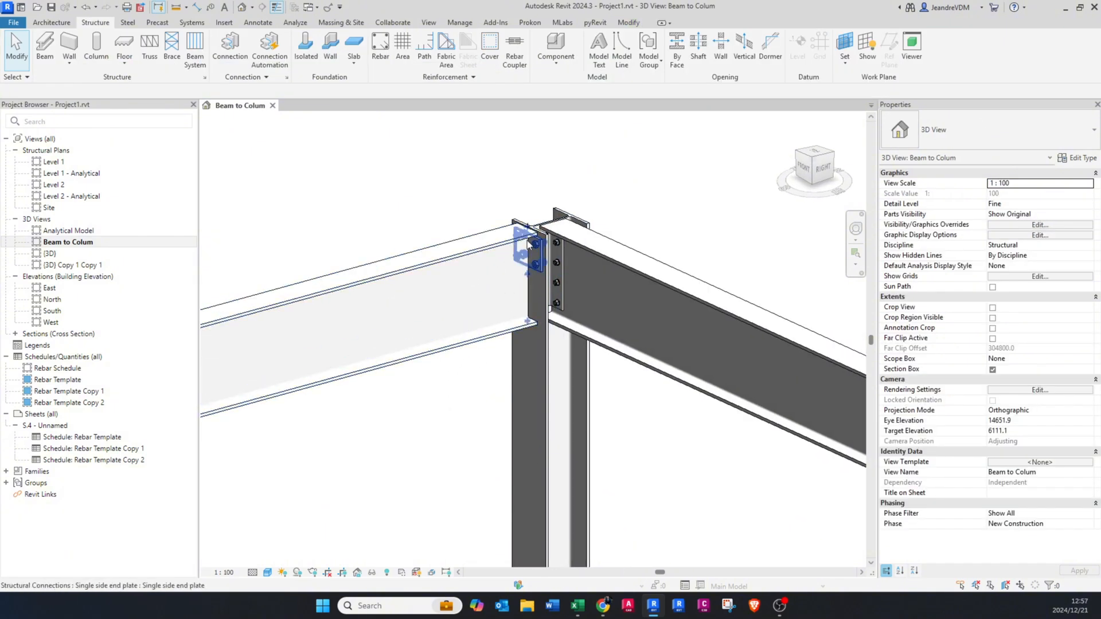
pyautogui.click(518, 247)
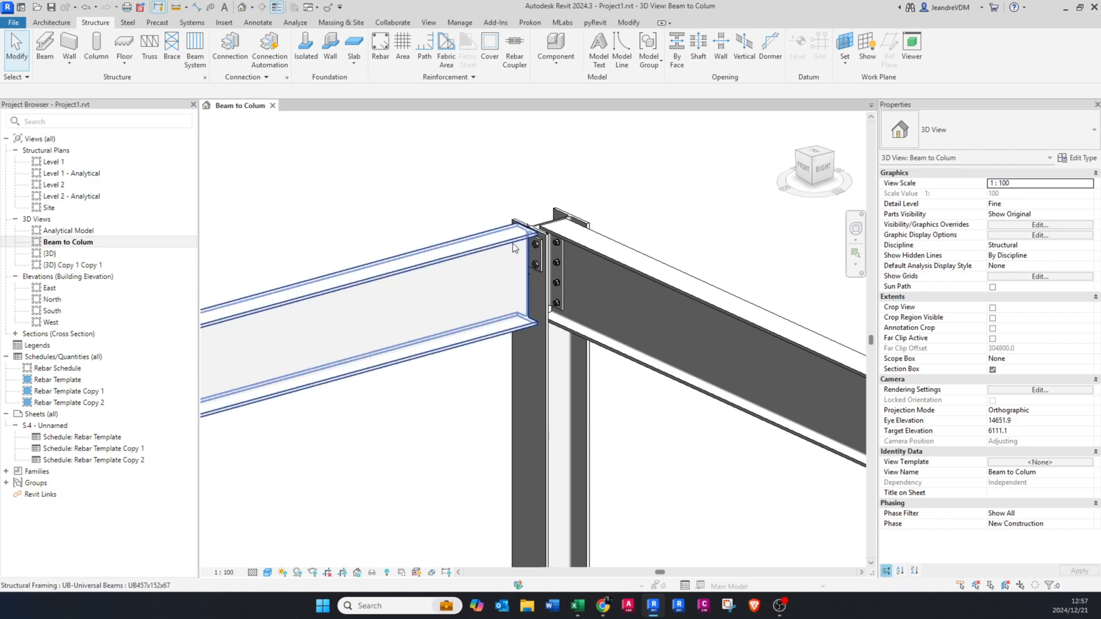
pyautogui.moveTo(524, 348)
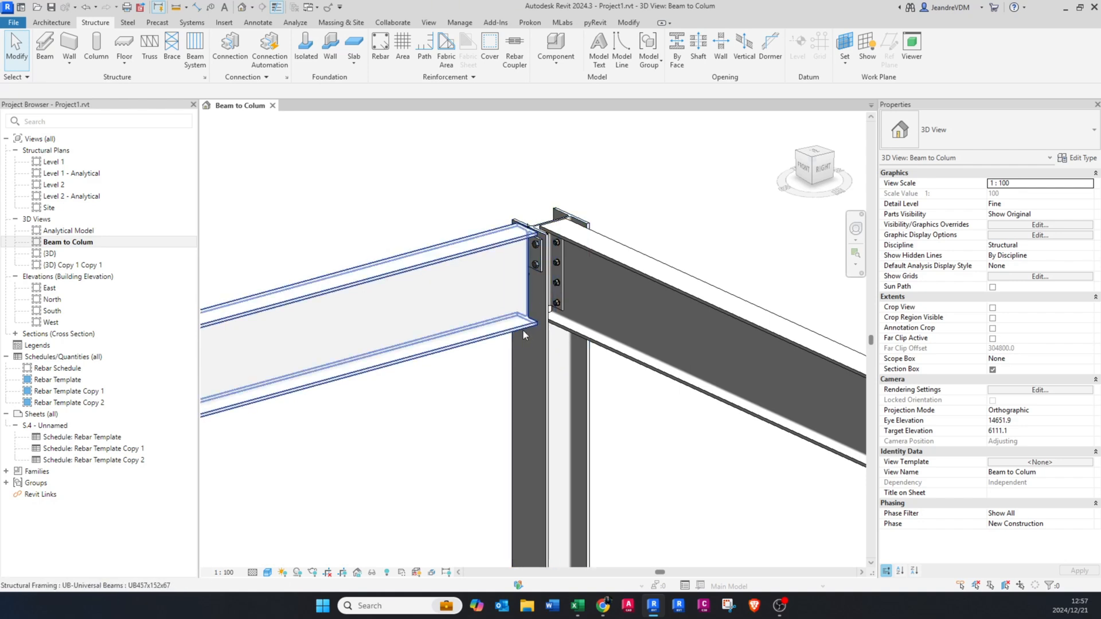
pyautogui.click(495, 295)
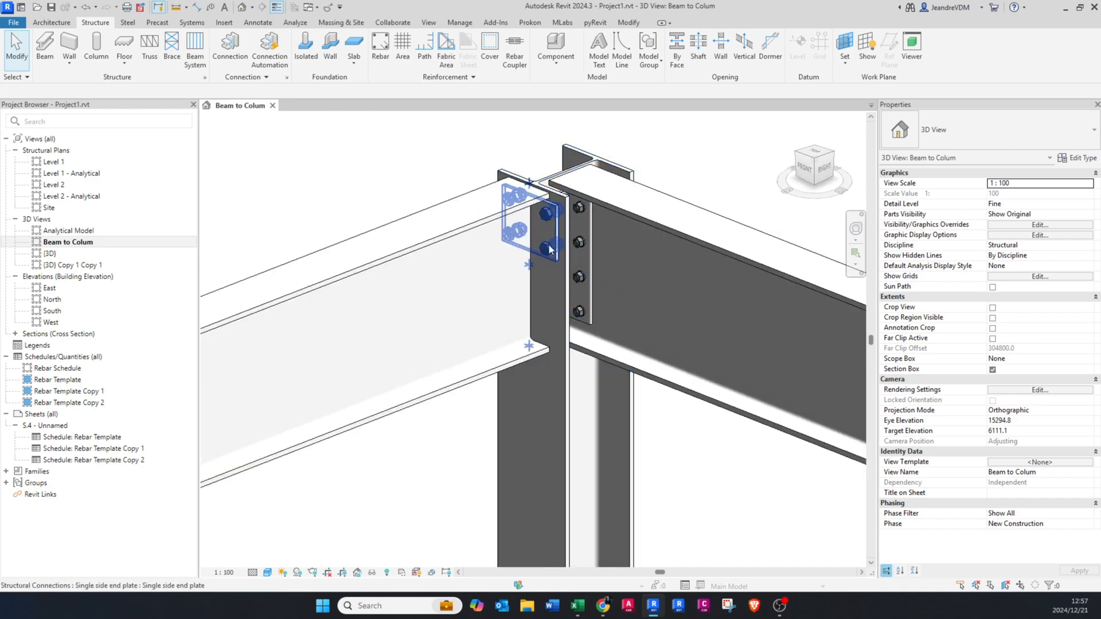
pyautogui.click(548, 248)
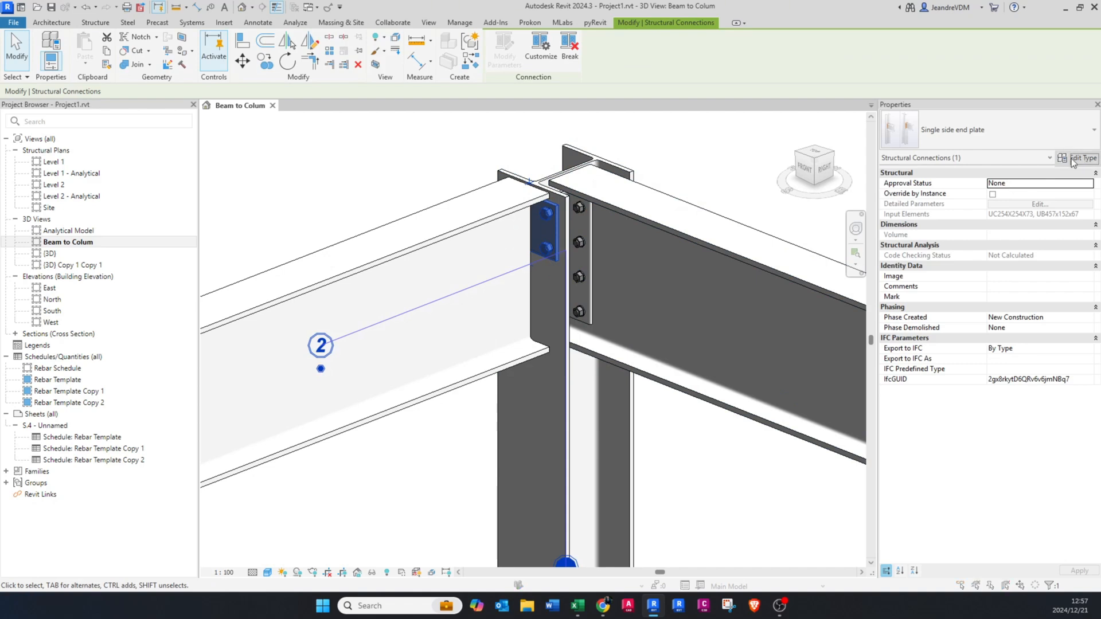
# Open the end plate's type editor and browse to its End plate vertical bolt settings.
pyautogui.click(1081, 158)
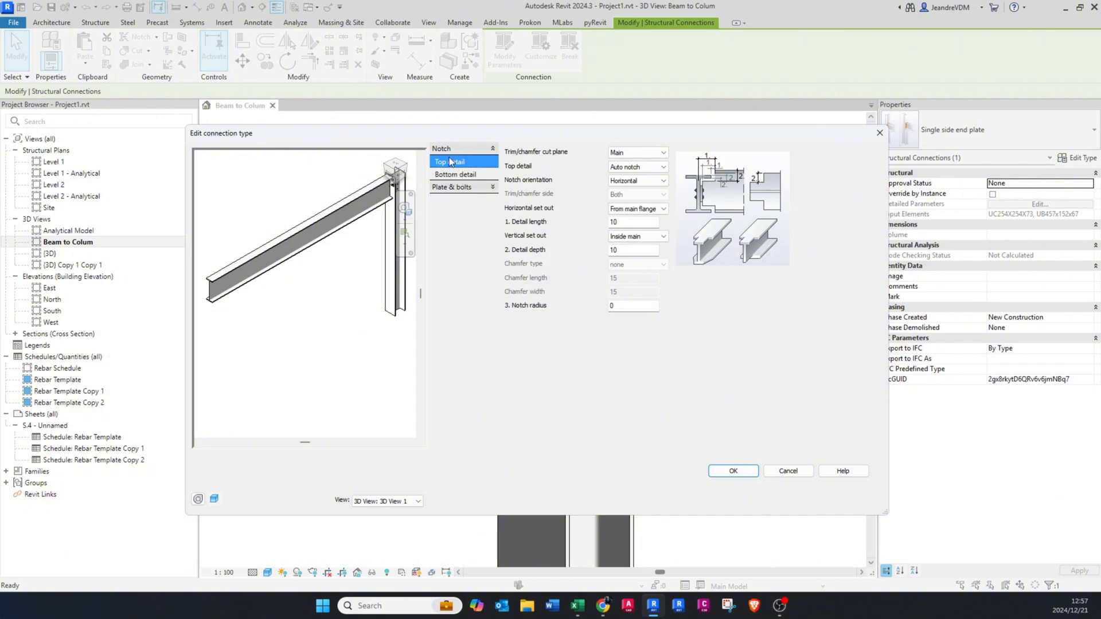
pyautogui.click(459, 174)
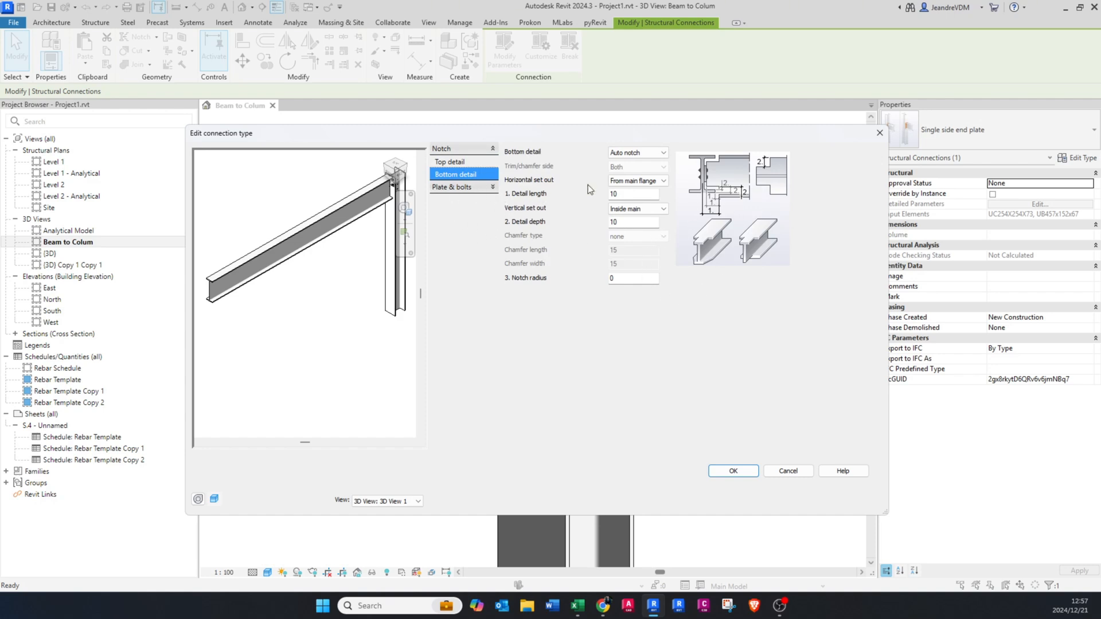
pyautogui.click(454, 161)
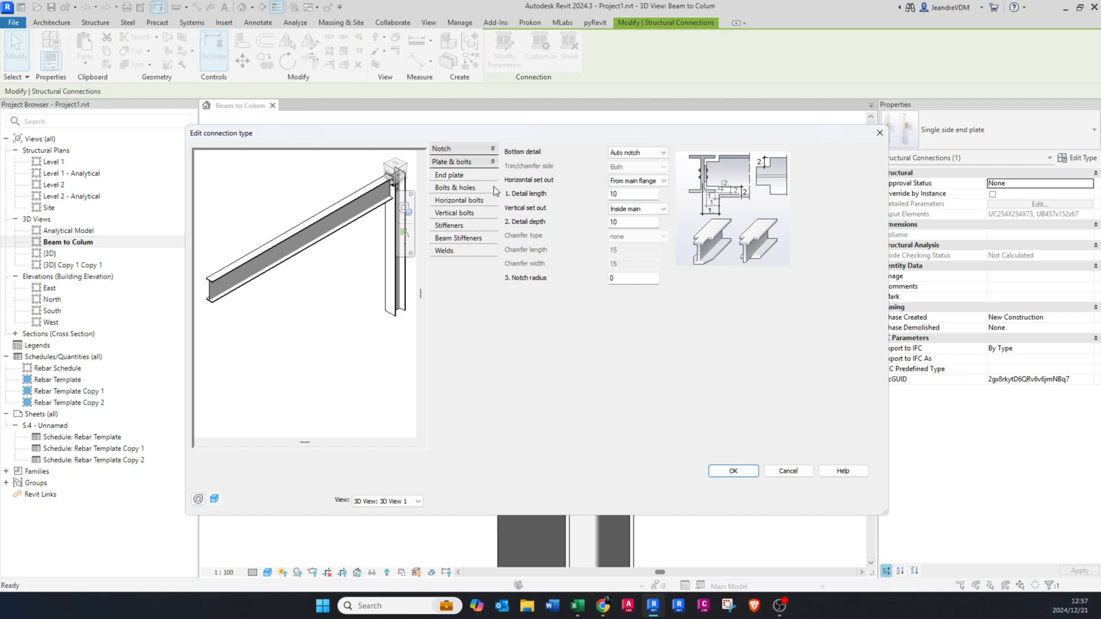
pyautogui.click(449, 174)
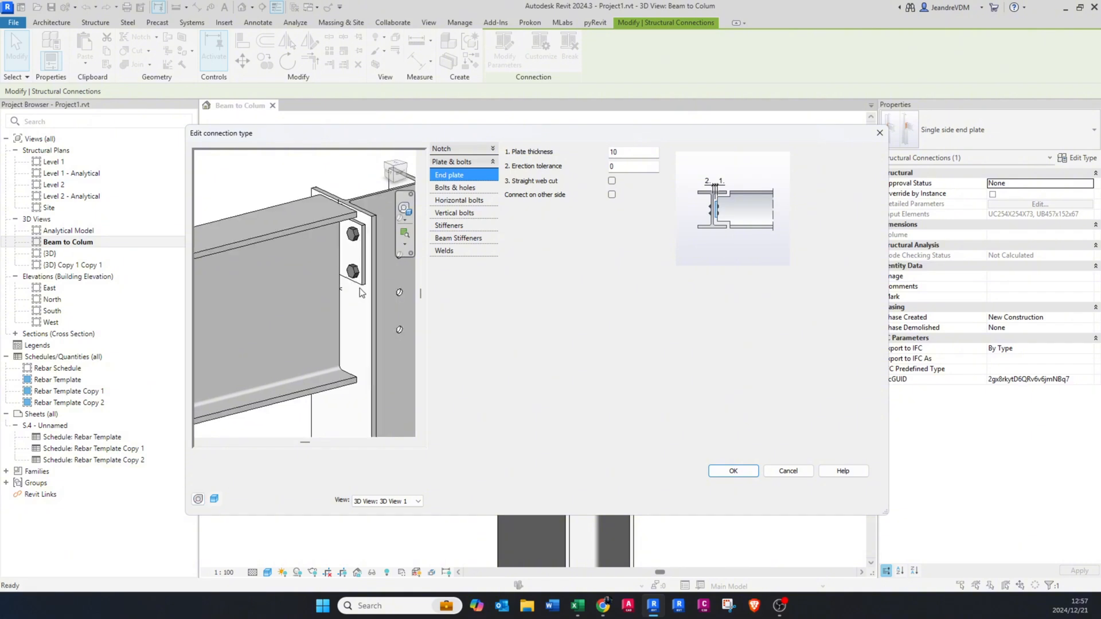
pyautogui.moveTo(469, 213)
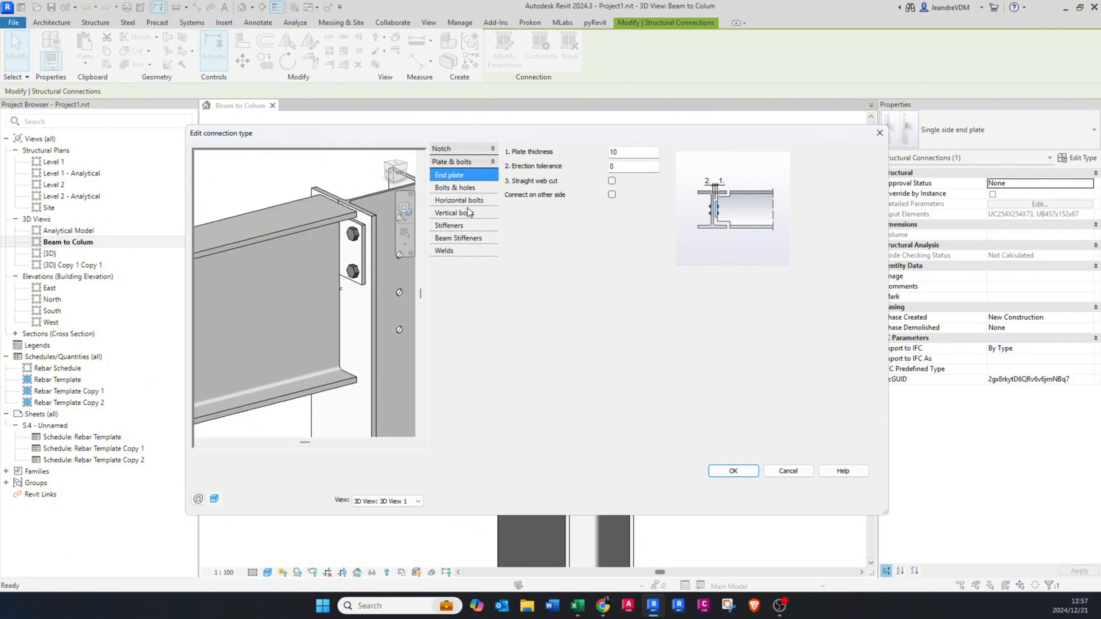
pyautogui.click(455, 213)
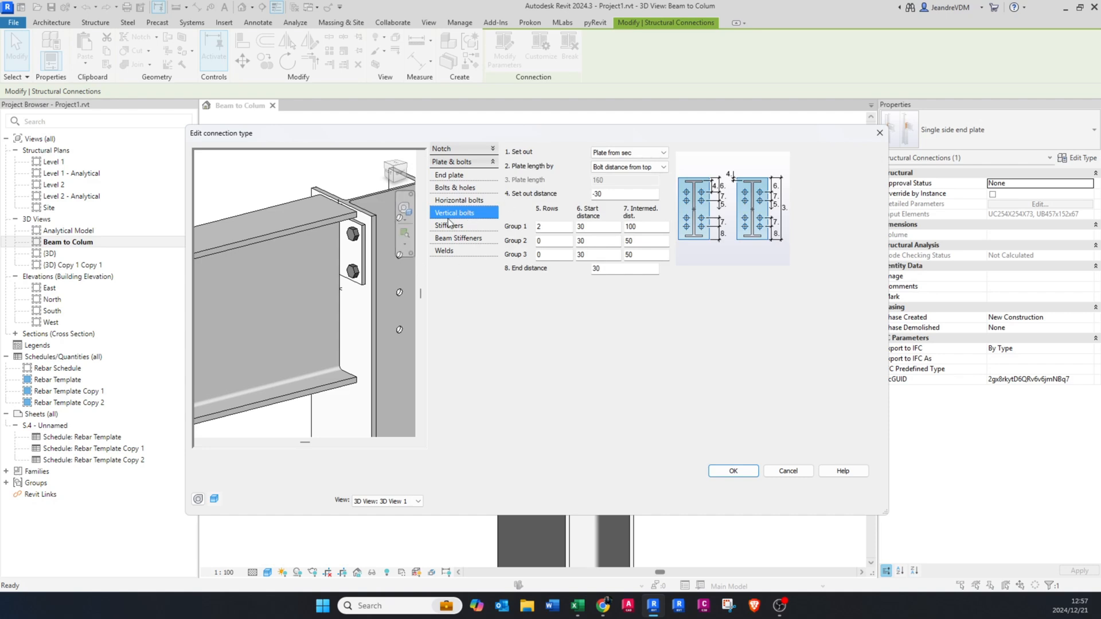
# Set the end plate's vertical bolt Group 1 to 4 rows spaced 100.
pyautogui.click(553, 227)
pyautogui.write('4')
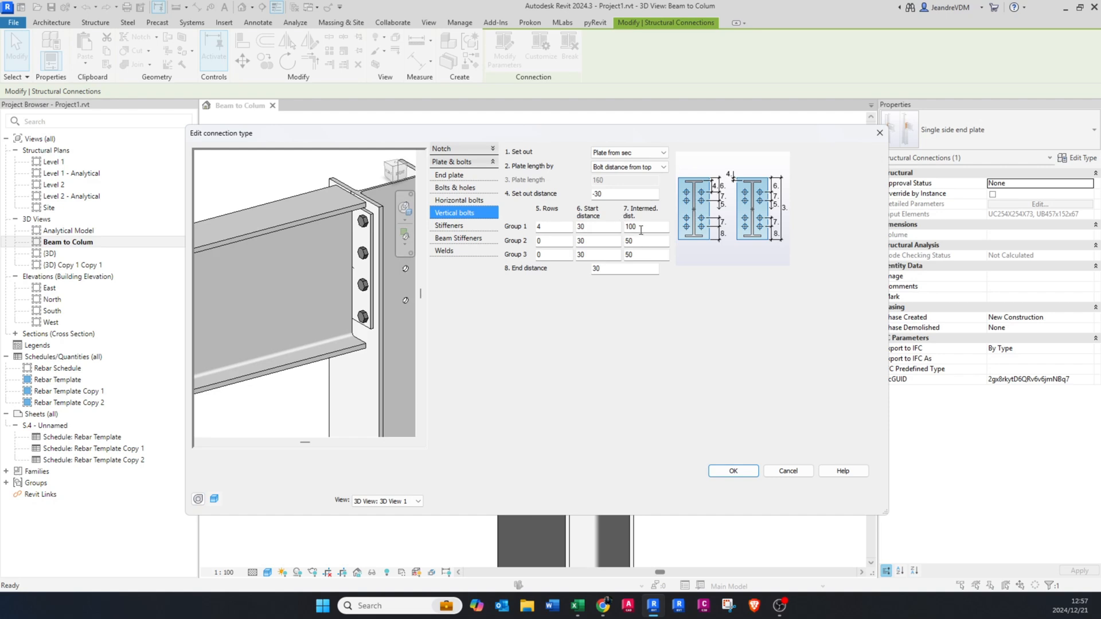
pyautogui.moveTo(648, 228)
pyautogui.write('150')
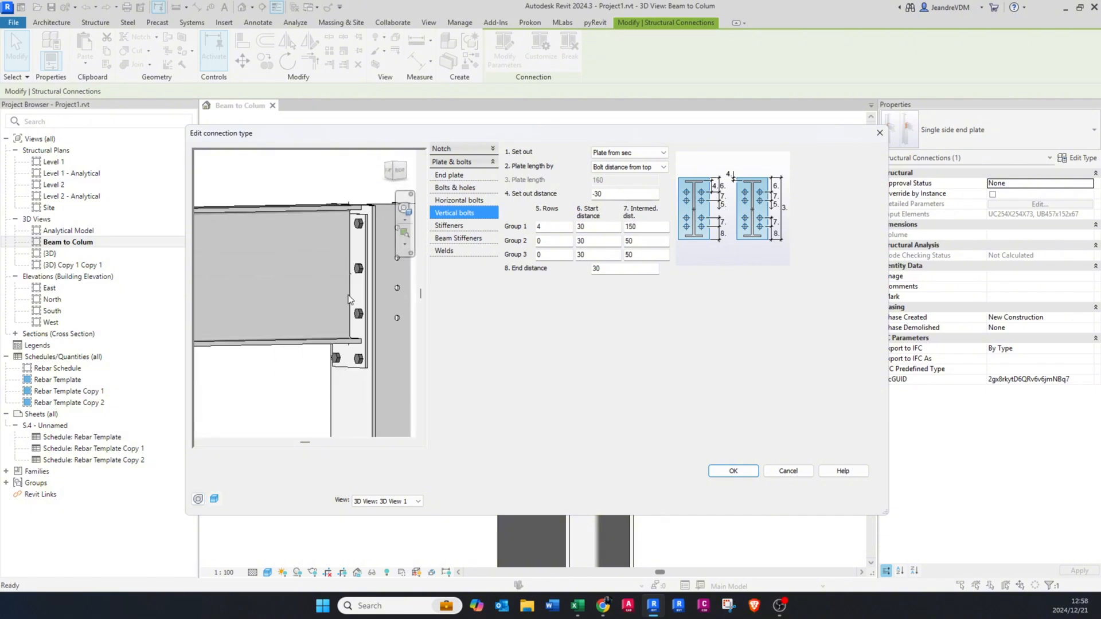
pyautogui.click(641, 226)
pyautogui.write('100')
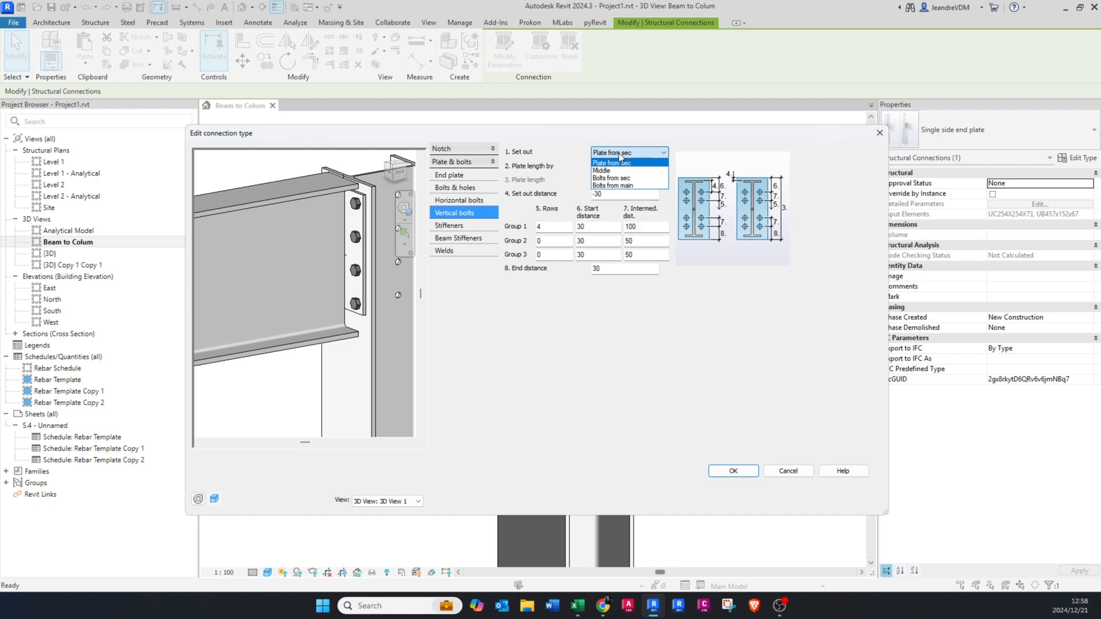
# Set the bolt set-out to Middle and measure plate length as Total from middle.
pyautogui.click(601, 171)
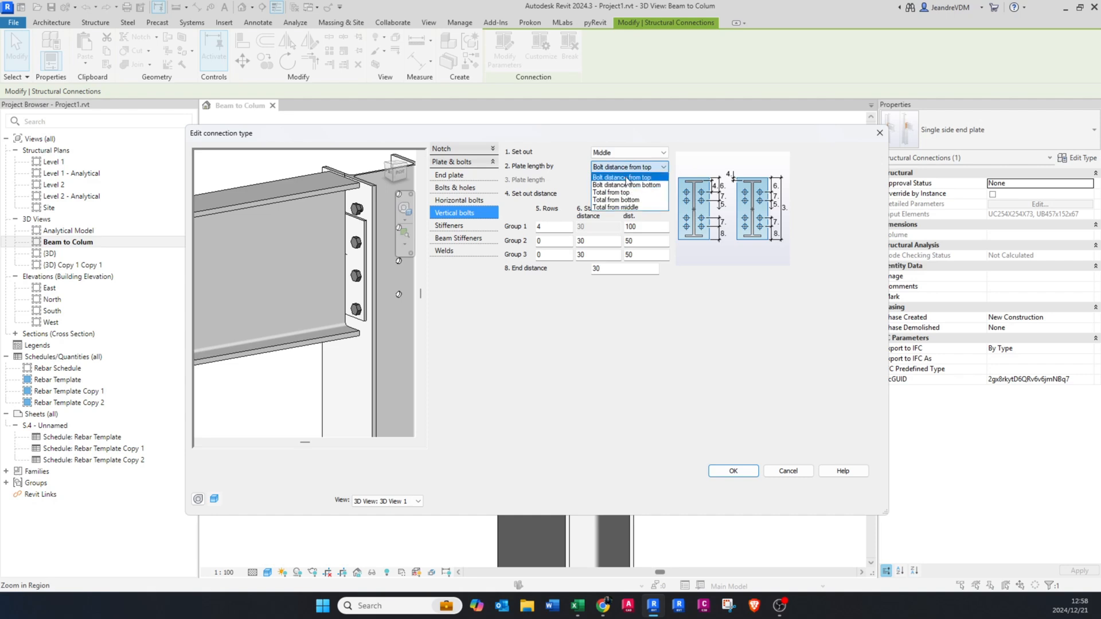
pyautogui.moveTo(550, 170)
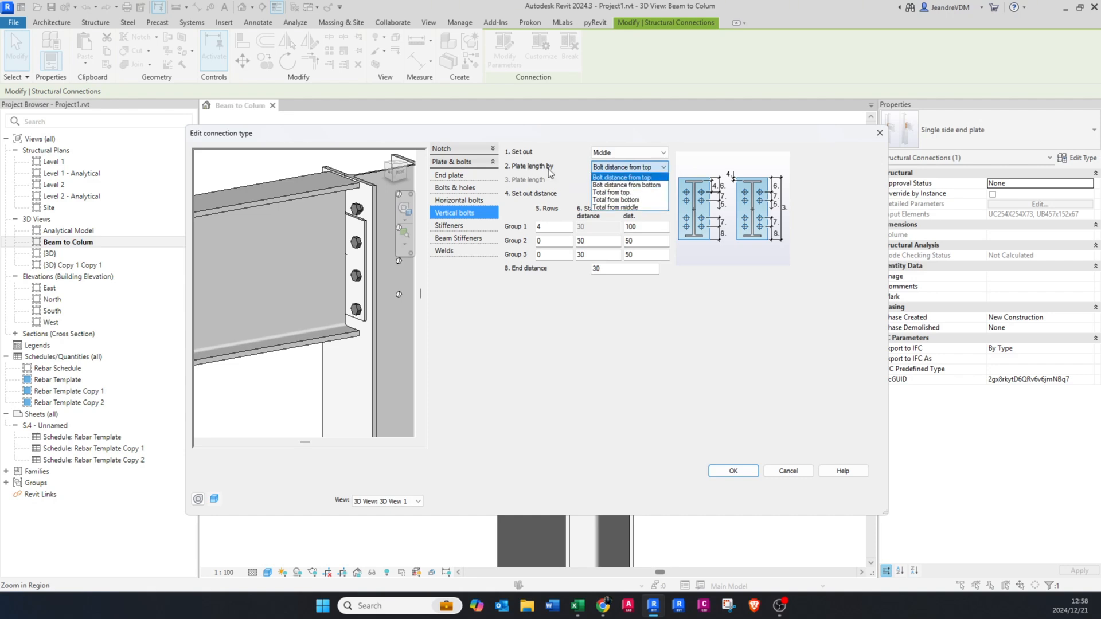
pyautogui.moveTo(613, 193)
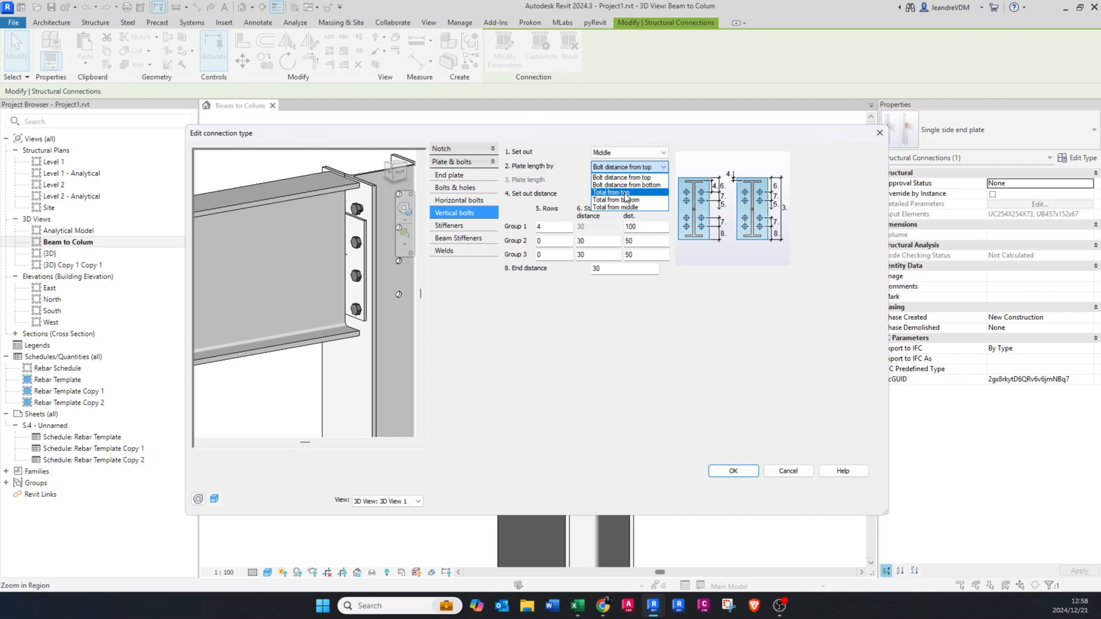
pyautogui.click(610, 192)
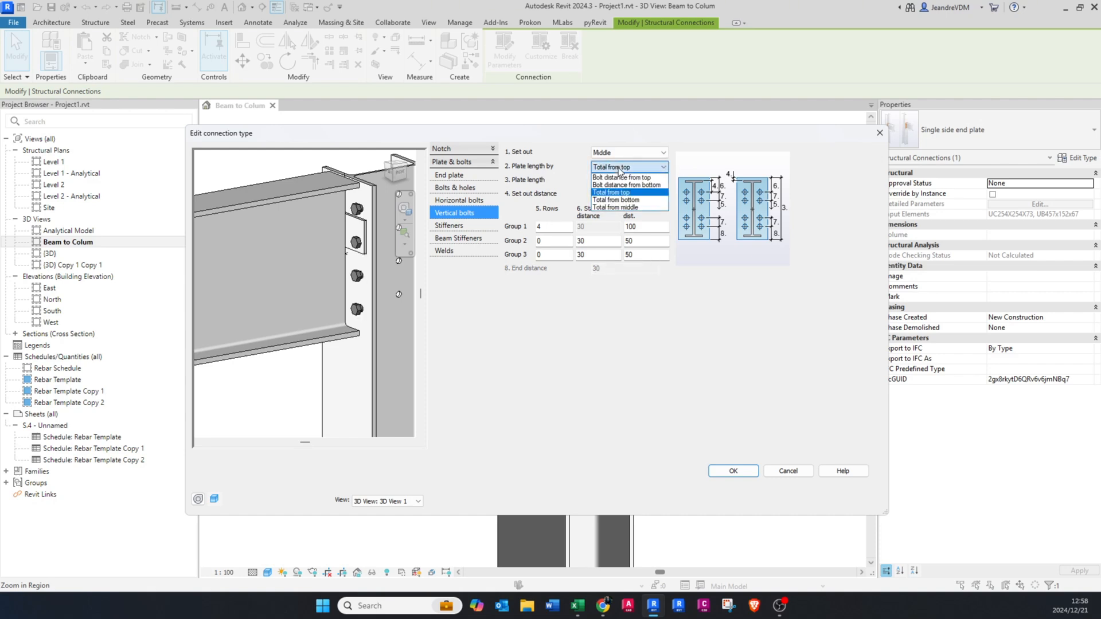
pyautogui.click(615, 199)
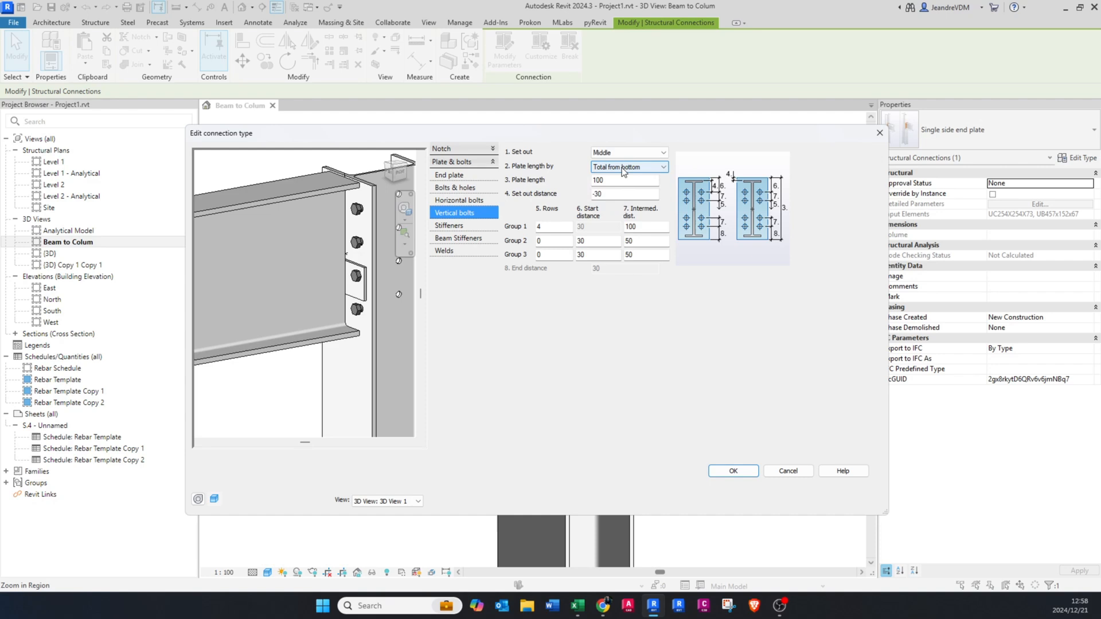
pyautogui.click(624, 166)
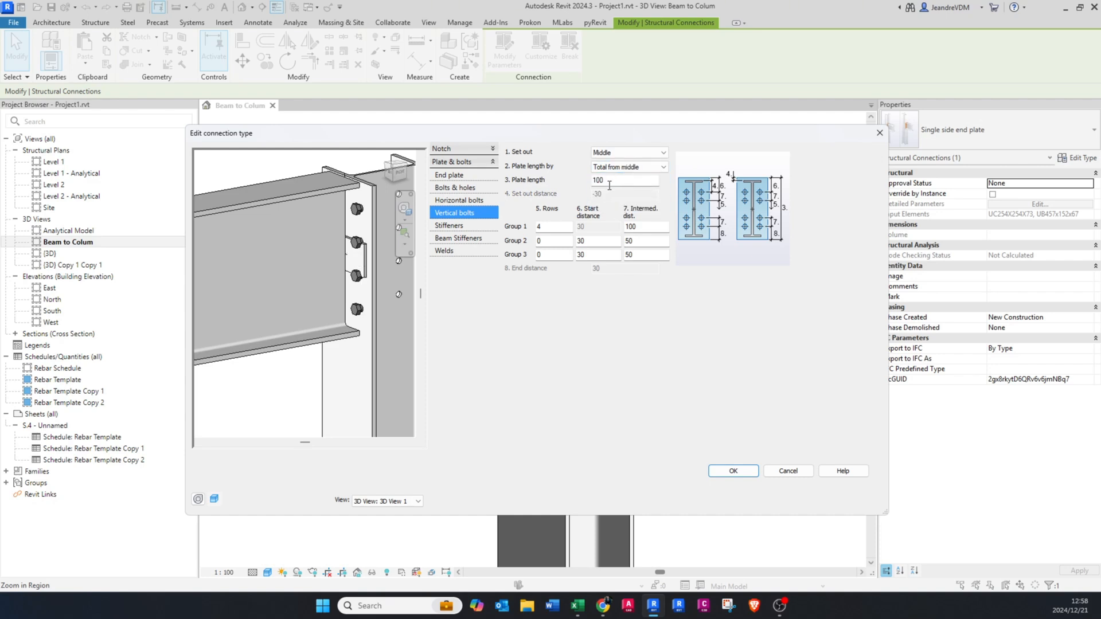
# Set the end plate length to 400.
pyautogui.tripleClick(621, 180)
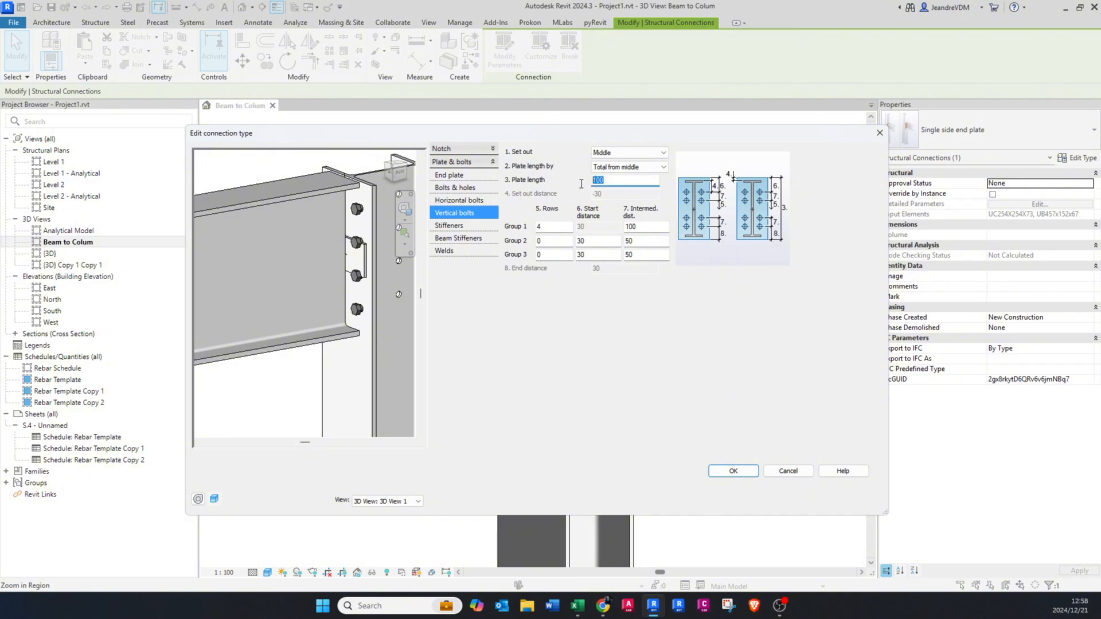
pyautogui.write('200')
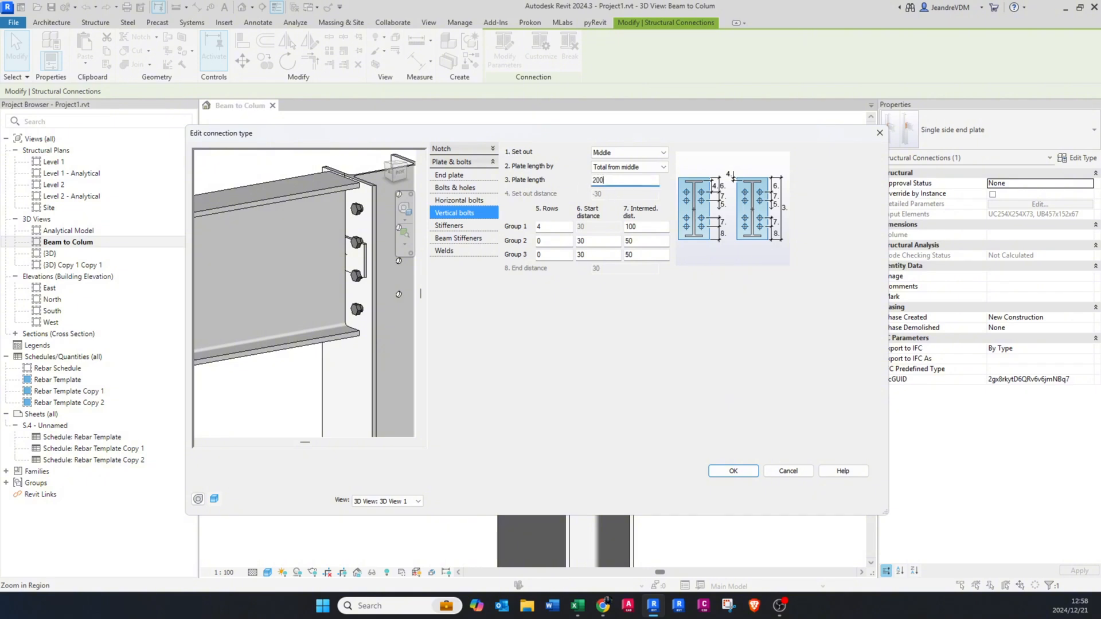
pyautogui.tripleClick(623, 180)
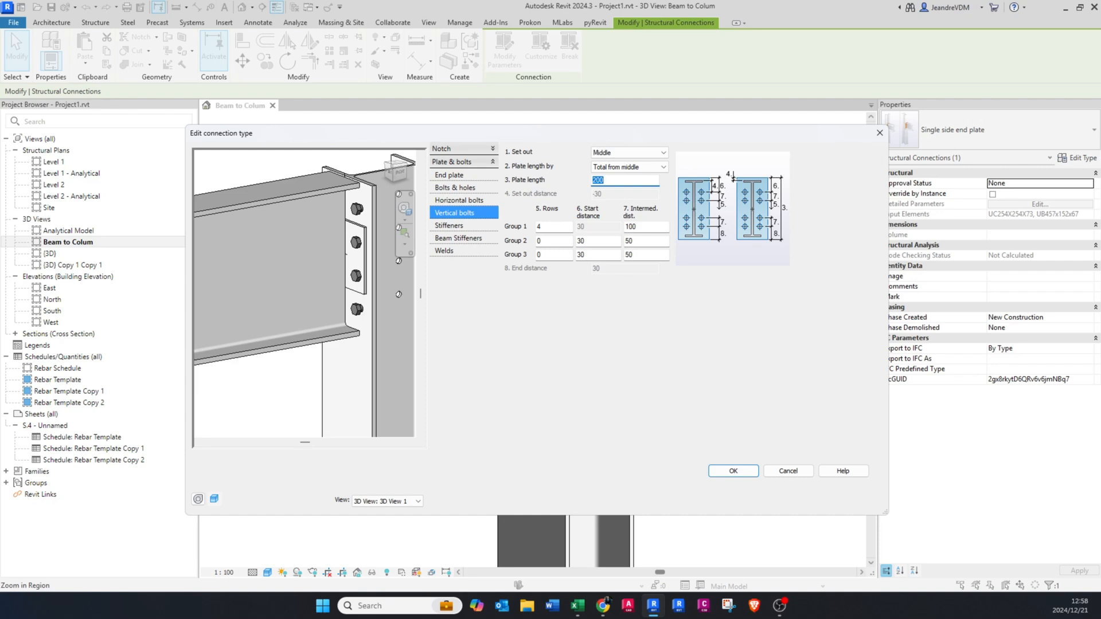
pyautogui.write('400')
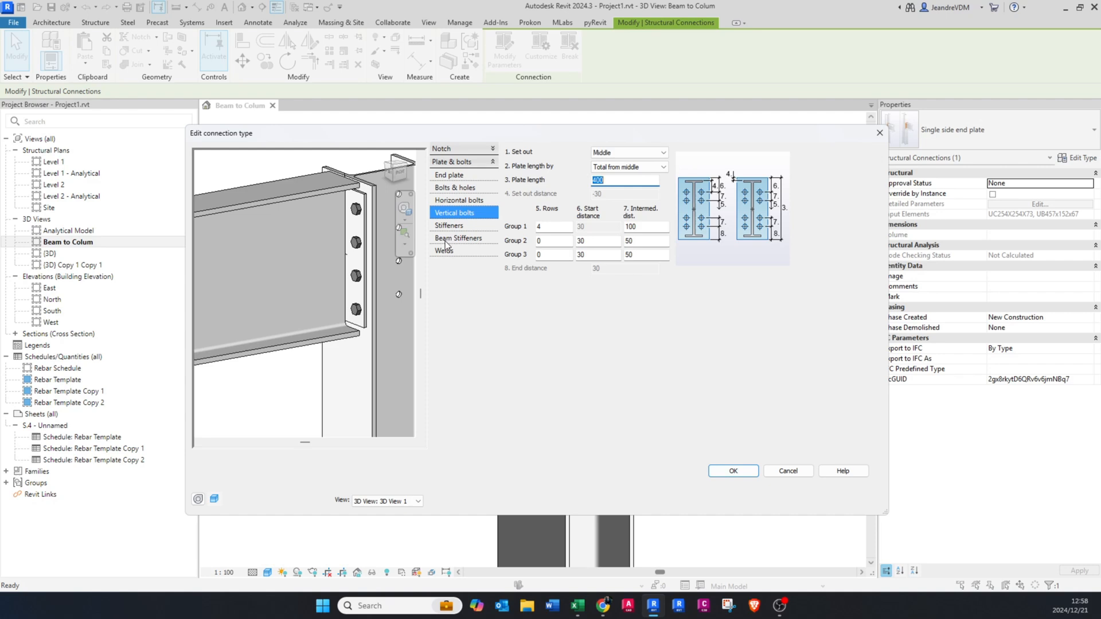
pyautogui.moveTo(600, 238)
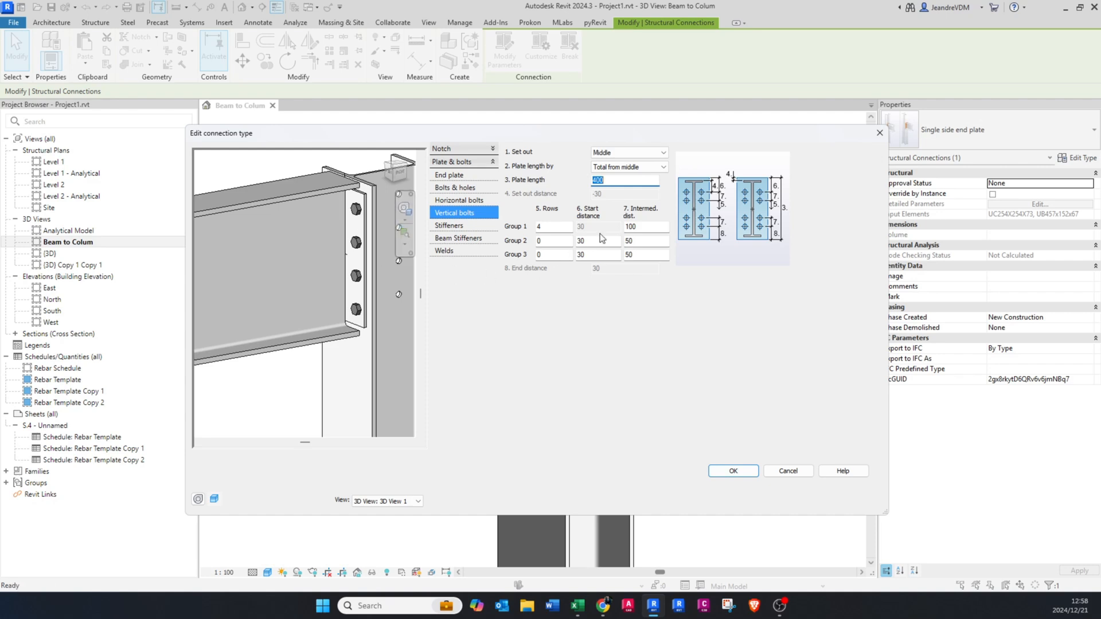
pyautogui.moveTo(650, 212)
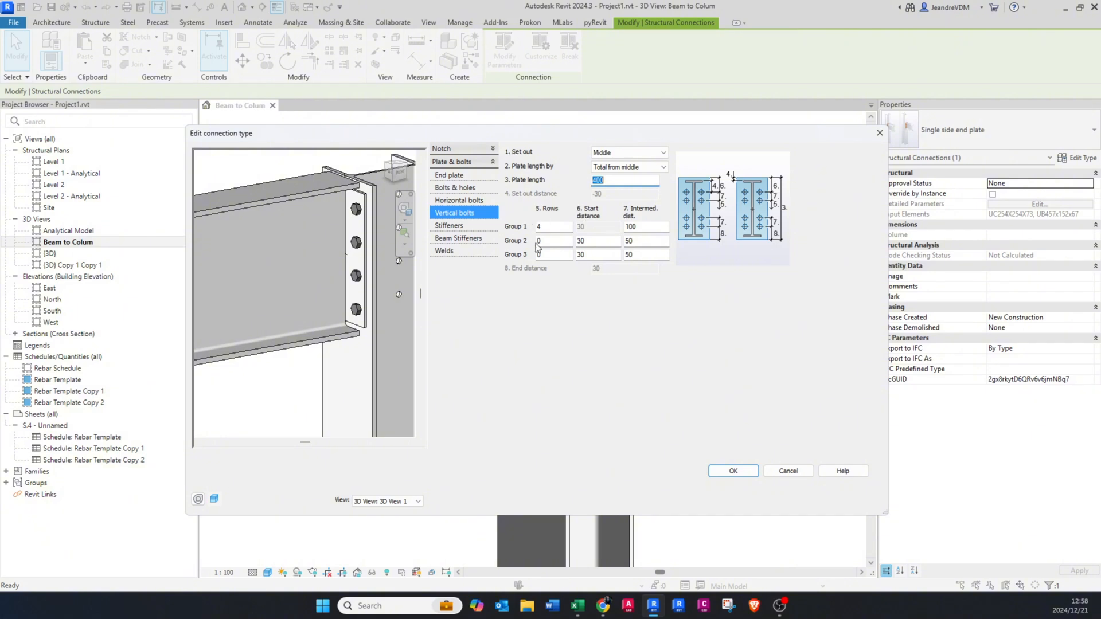
pyautogui.moveTo(527, 239)
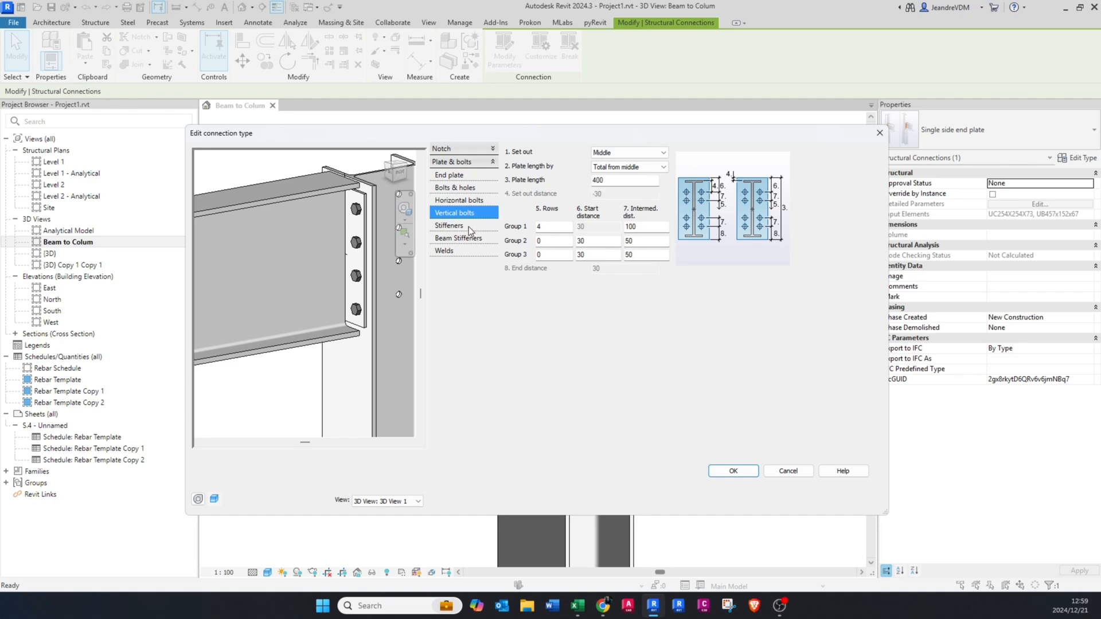
# Add beam stiffeners on both sides with width 100 and height 200.
pyautogui.click(448, 225)
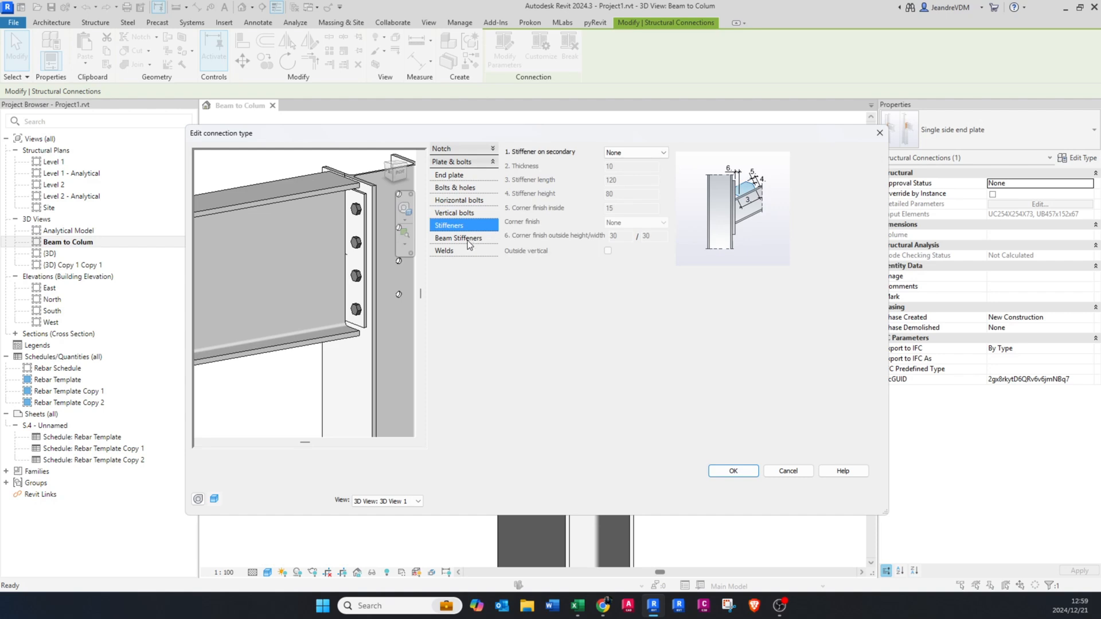
pyautogui.click(458, 238)
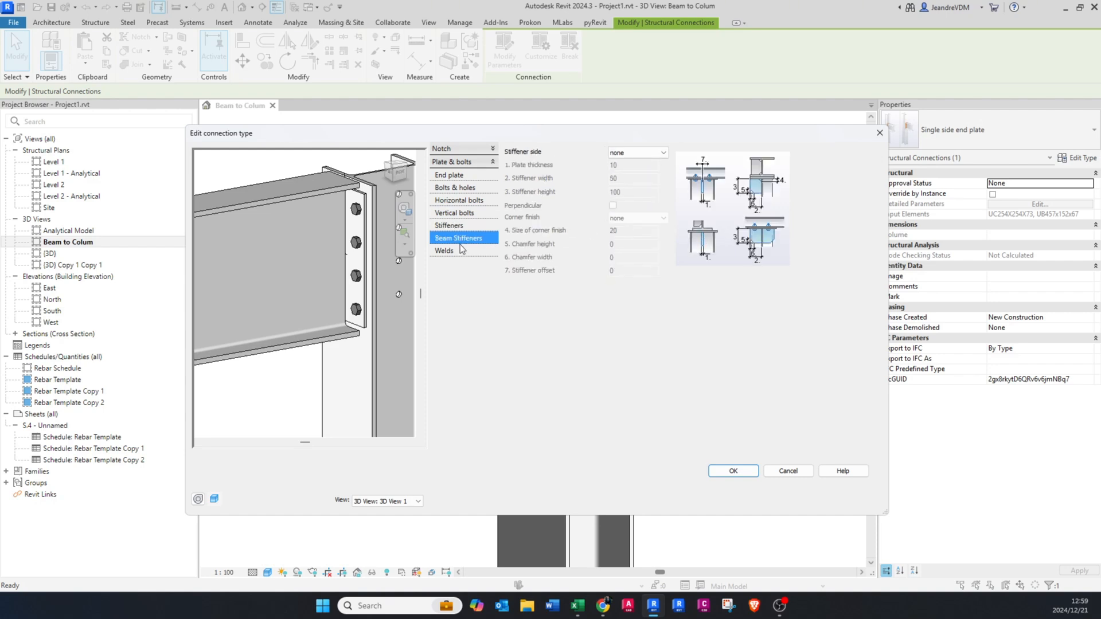
pyautogui.click(660, 153)
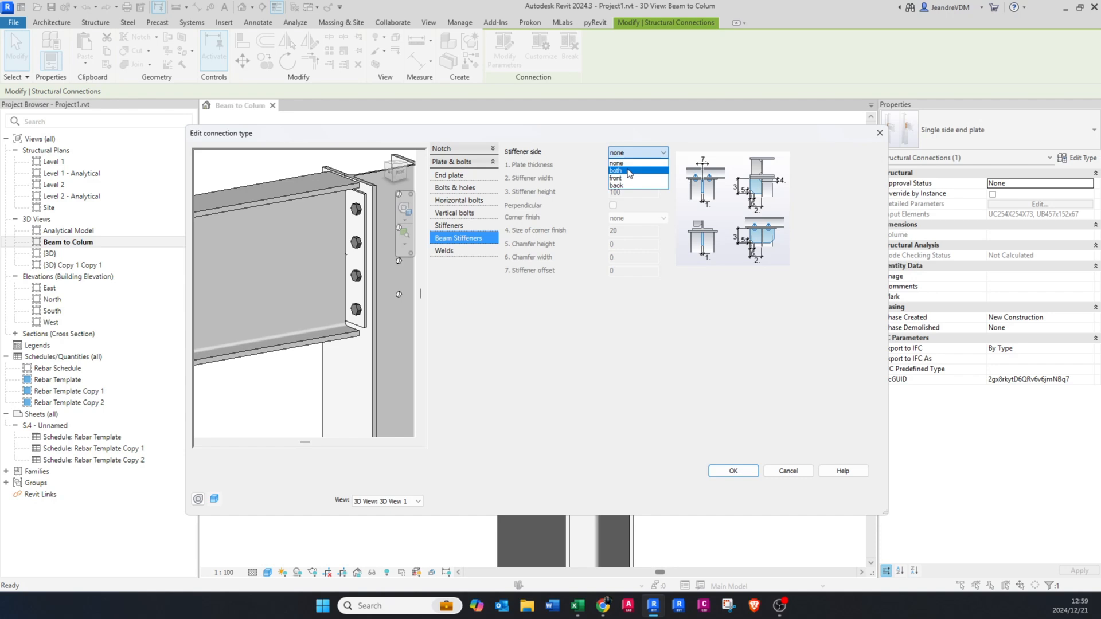
pyautogui.click(615, 170)
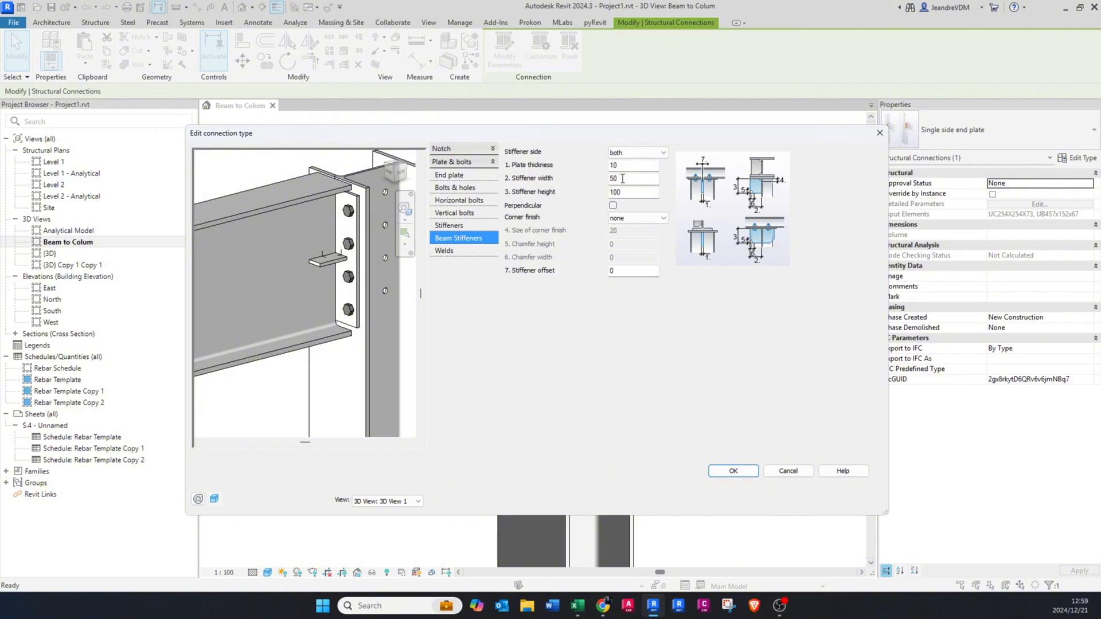
pyautogui.tripleClick(633, 178)
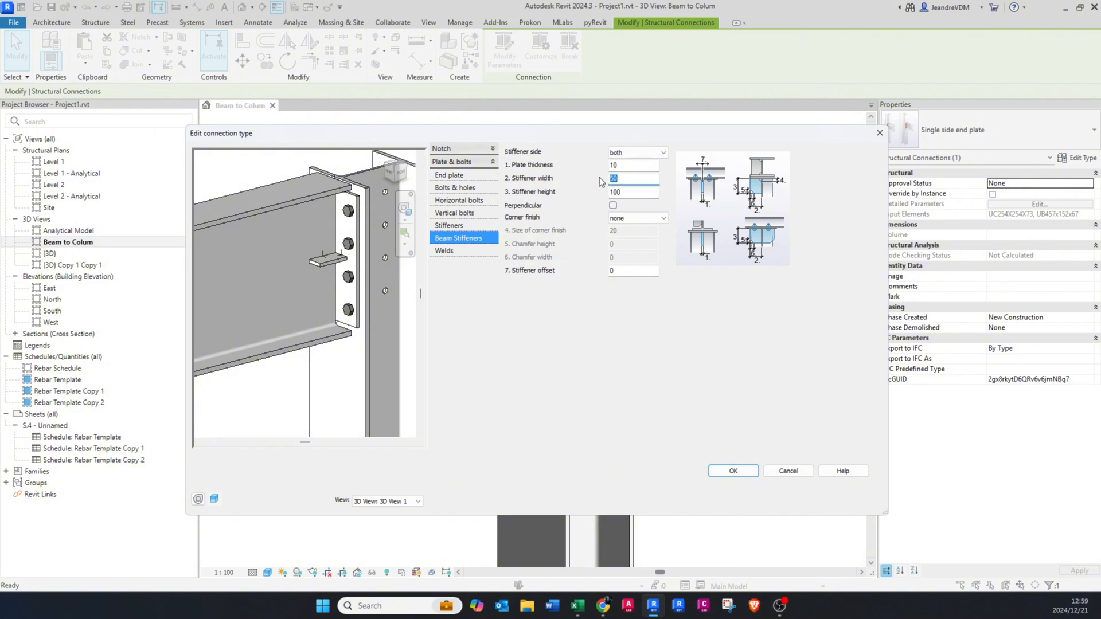
pyautogui.write('100')
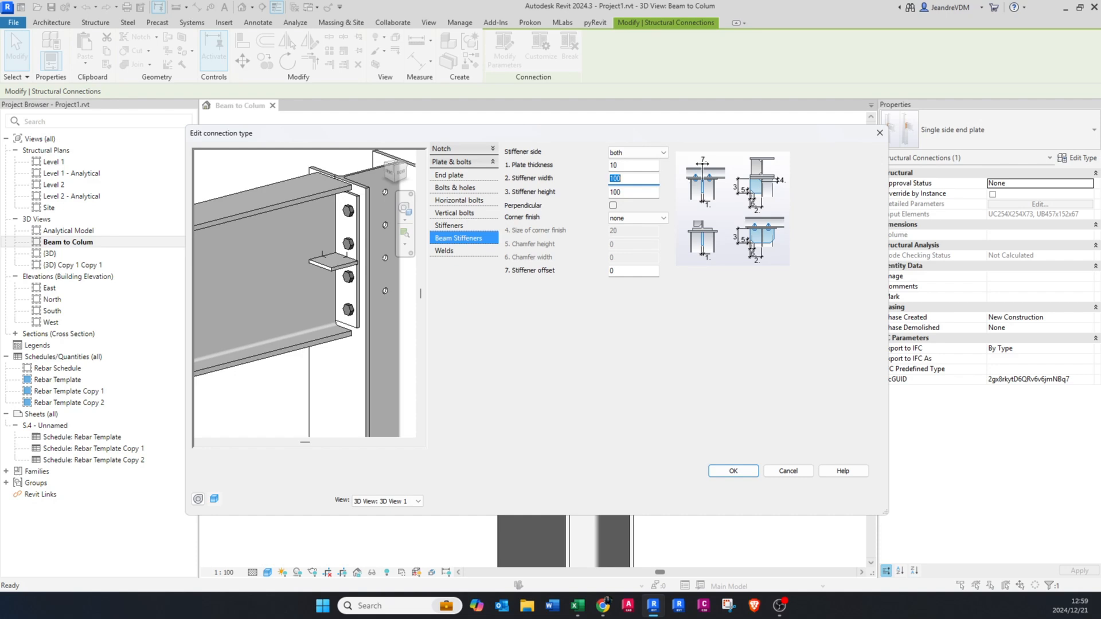
pyautogui.write('200')
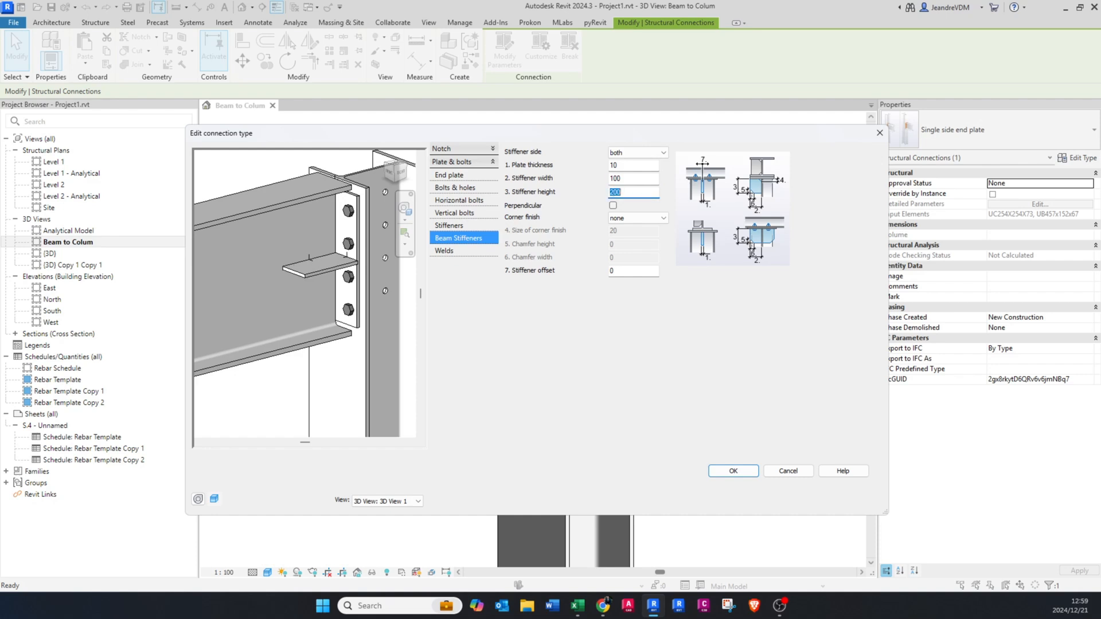
pyautogui.moveTo(357, 302)
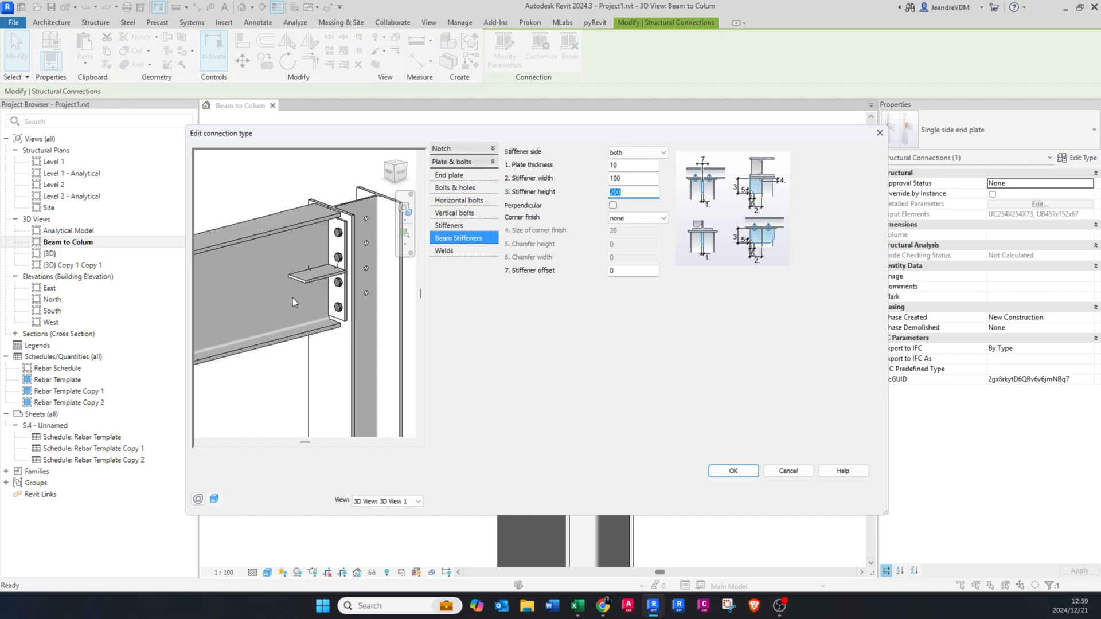
# Switch the stiffener side back to none and apply the connection type.
pyautogui.click(658, 152)
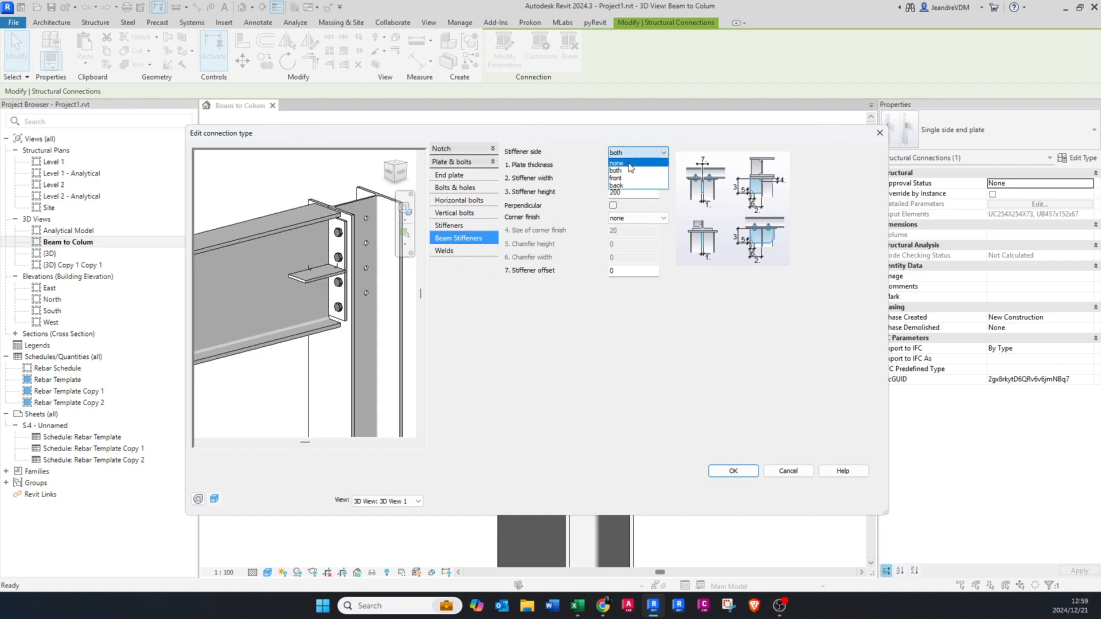
pyautogui.click(616, 163)
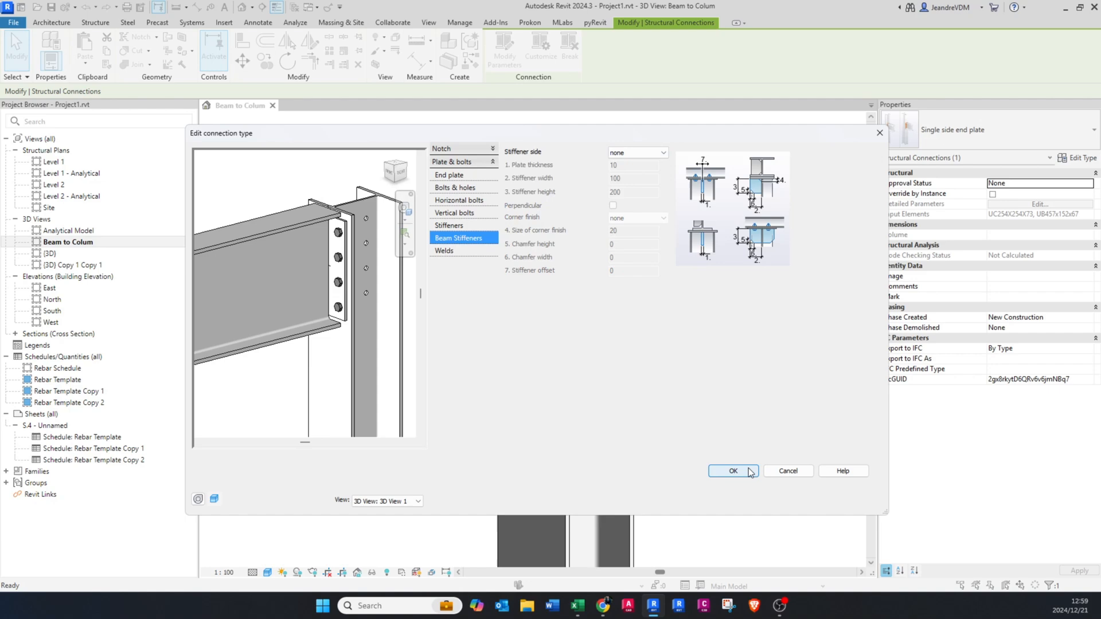
pyautogui.click(733, 471)
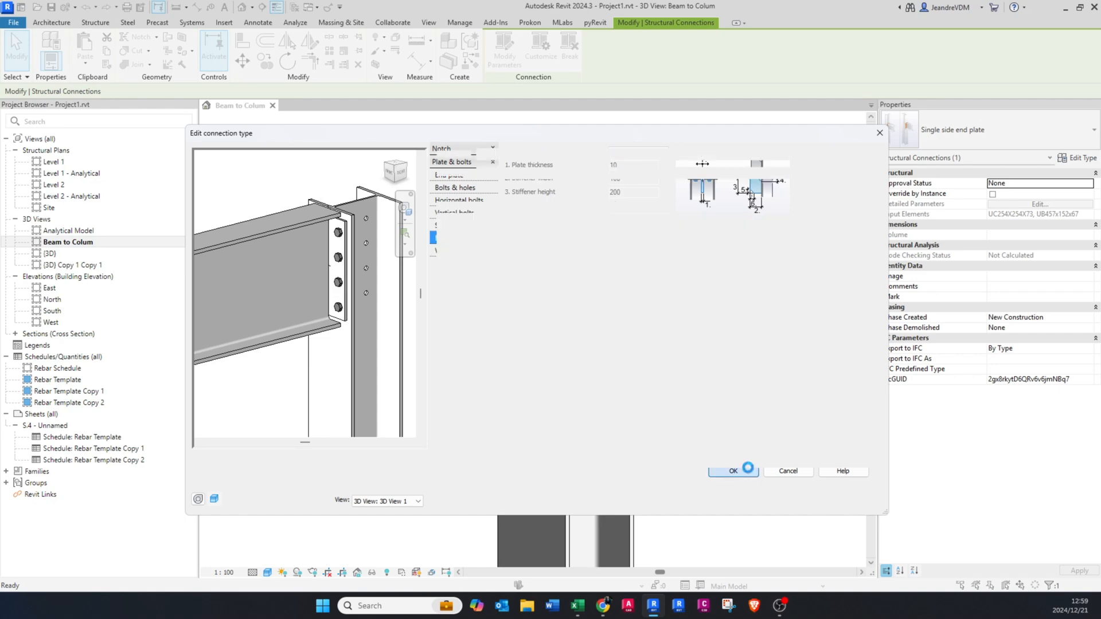
# Deselect the connection and orbit the 3D view onto the end plate face.
pyautogui.click(734, 471)
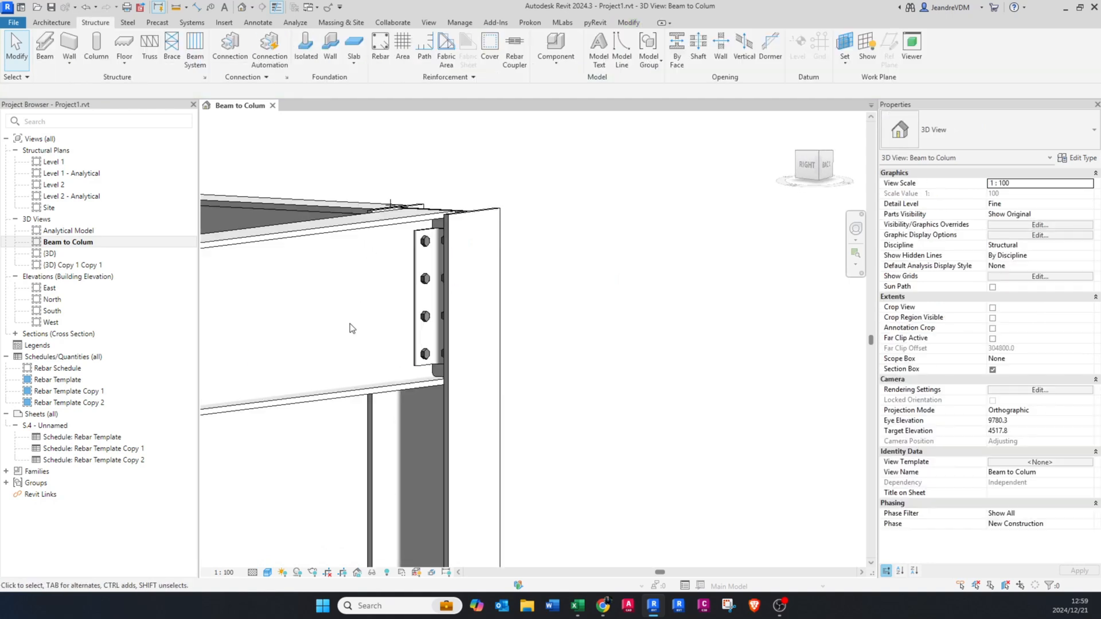
pyautogui.moveTo(351, 328); pyautogui.dragTo(468, 343)
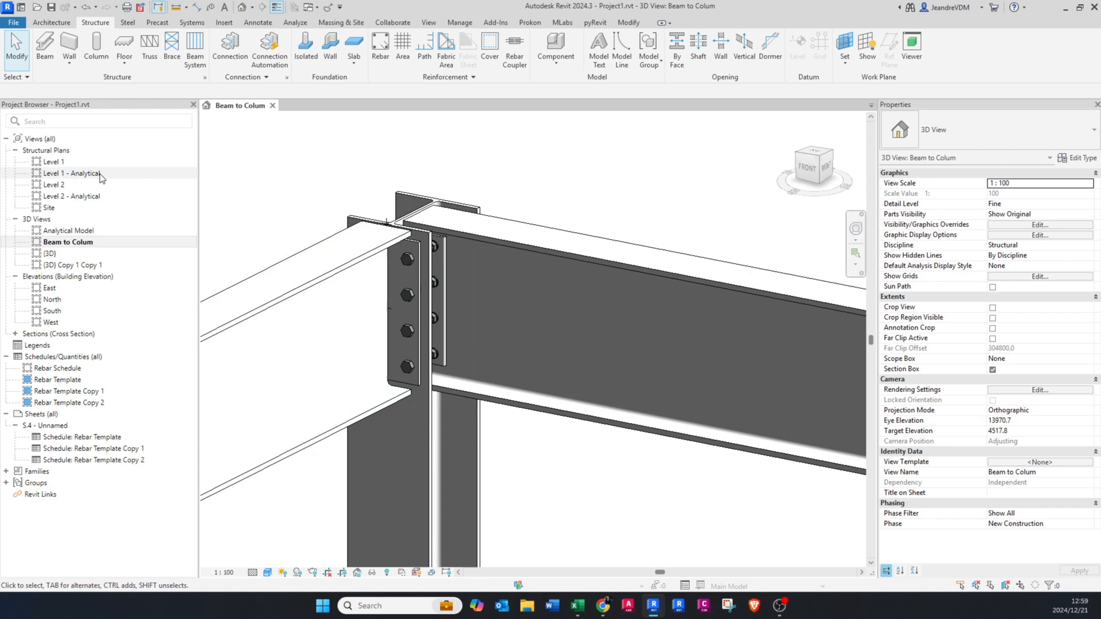
pyautogui.moveTo(77, 167)
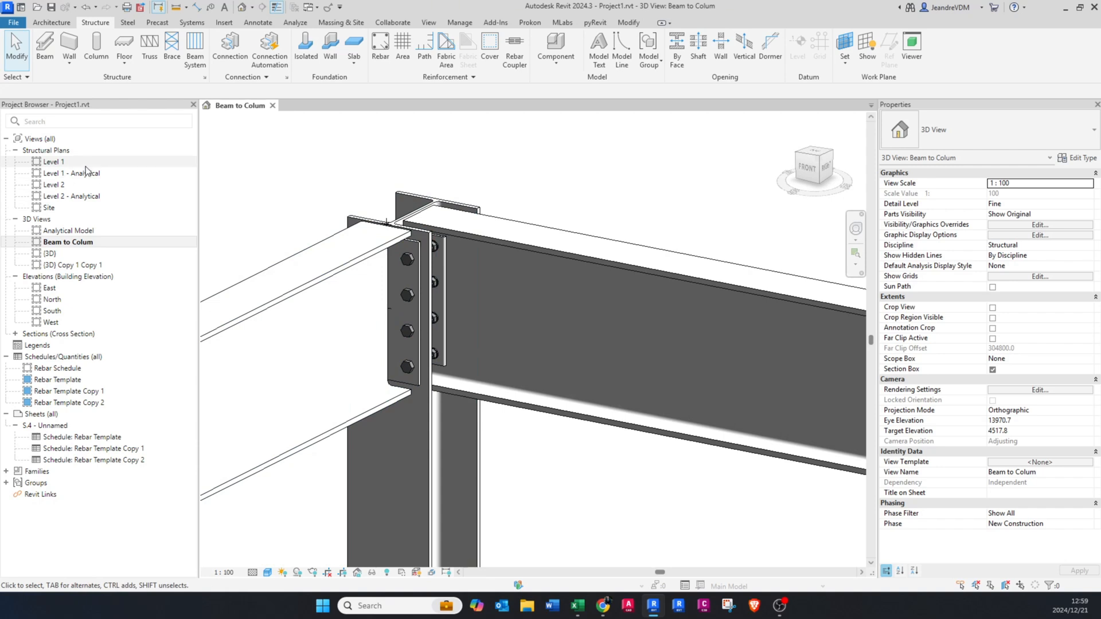
# From Level 2, draw a section across the connection and show it in Fine detail.
pyautogui.doubleClick(54, 185)
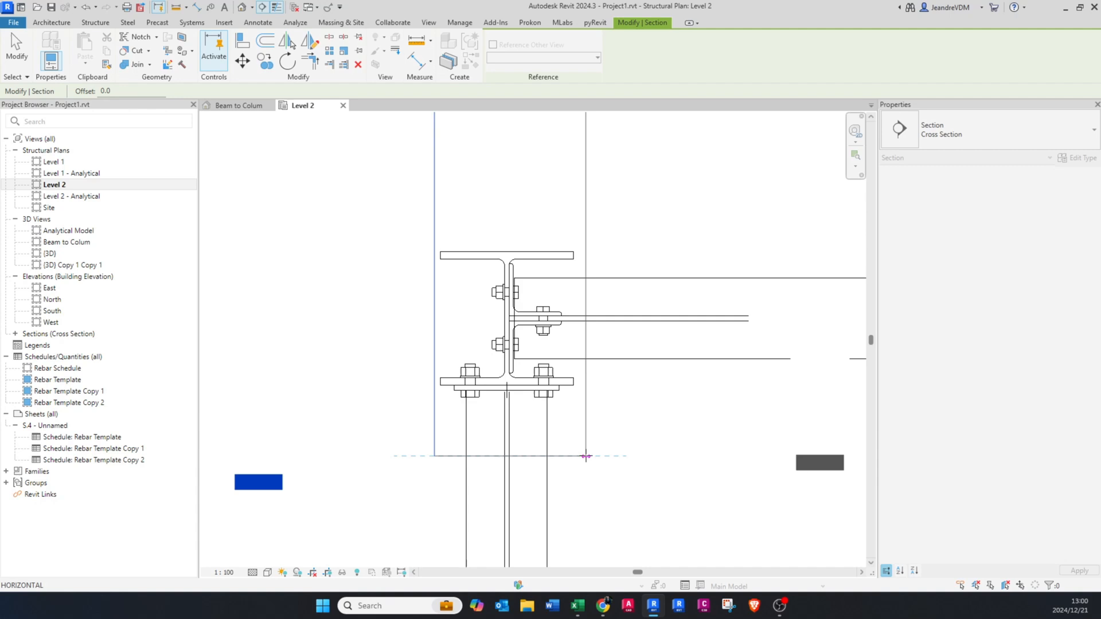
pyautogui.click(585, 455)
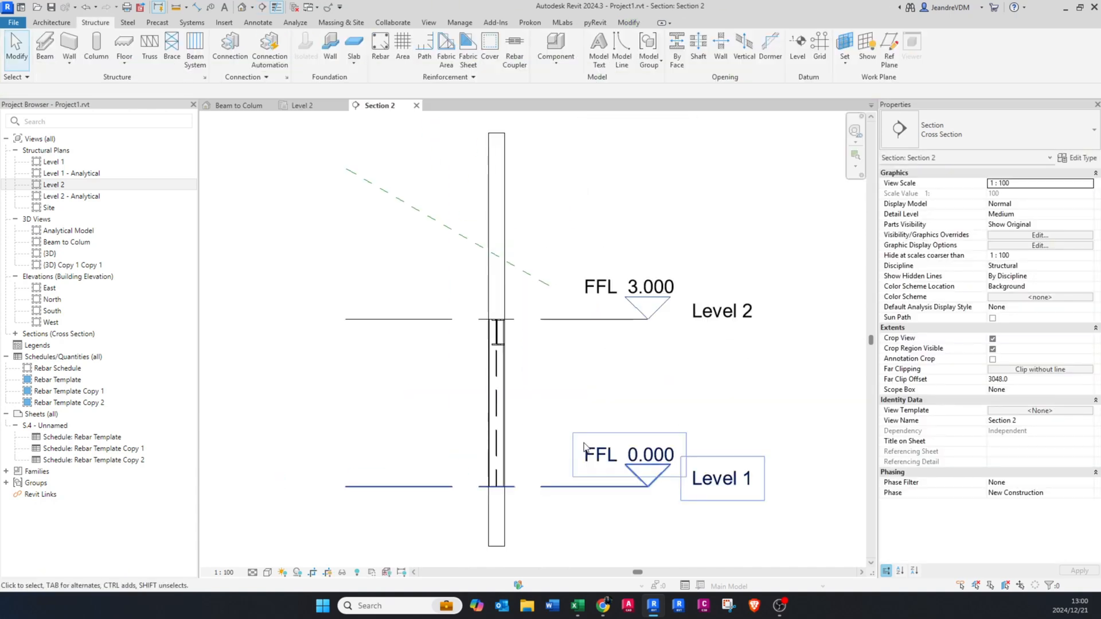
pyautogui.click(252, 573)
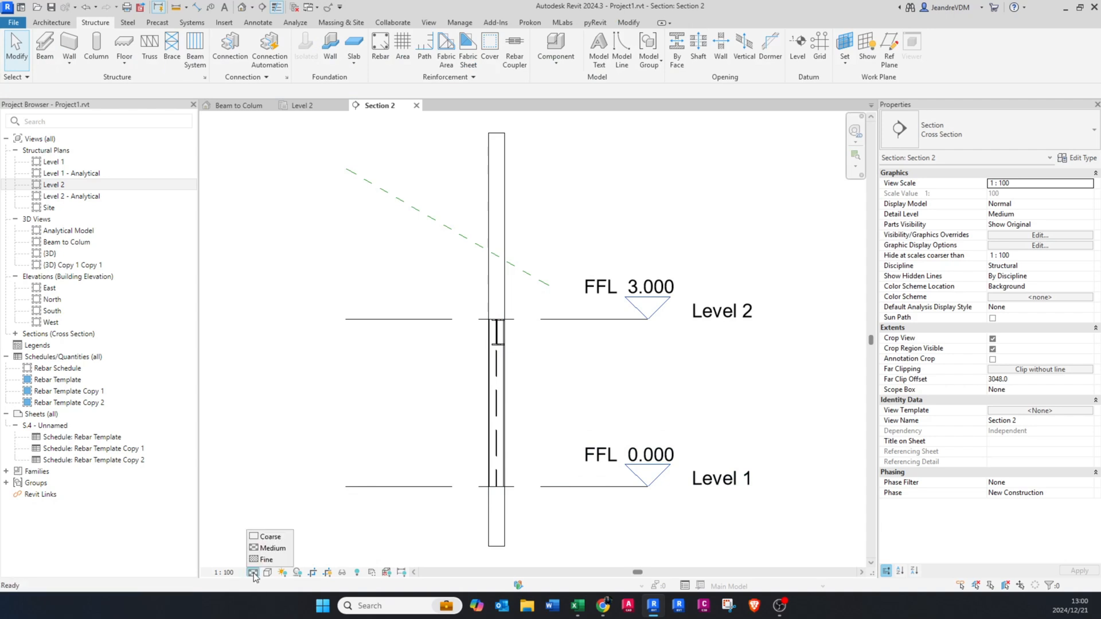
pyautogui.click(263, 559)
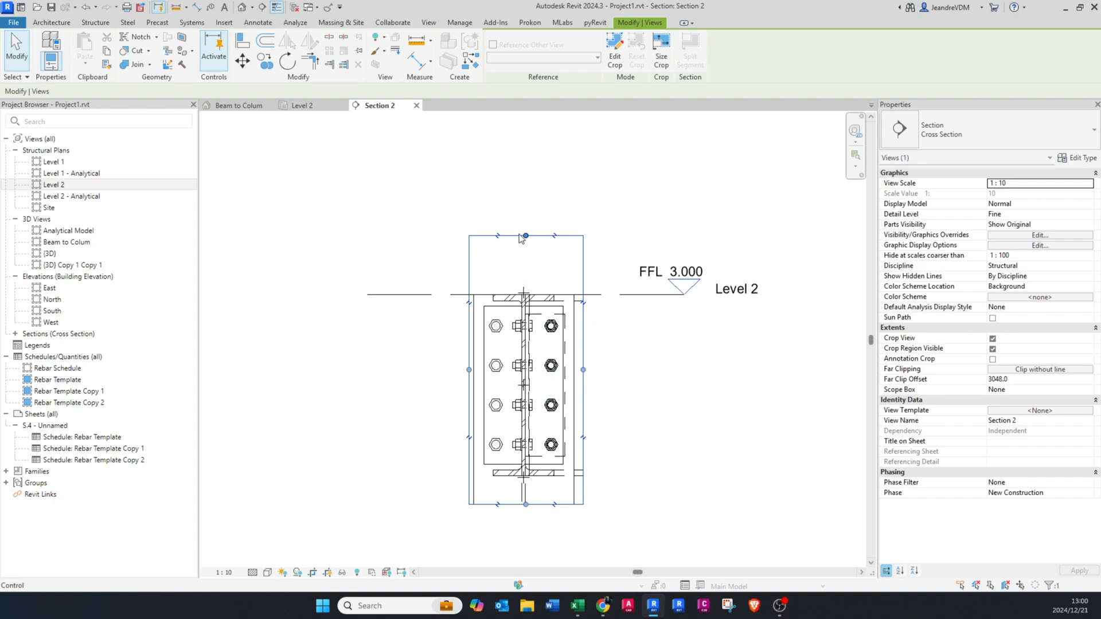
# Pull Section 2's far clip depth in to 154.5 so only the plate and bolts show.
pyautogui.click(264, 573)
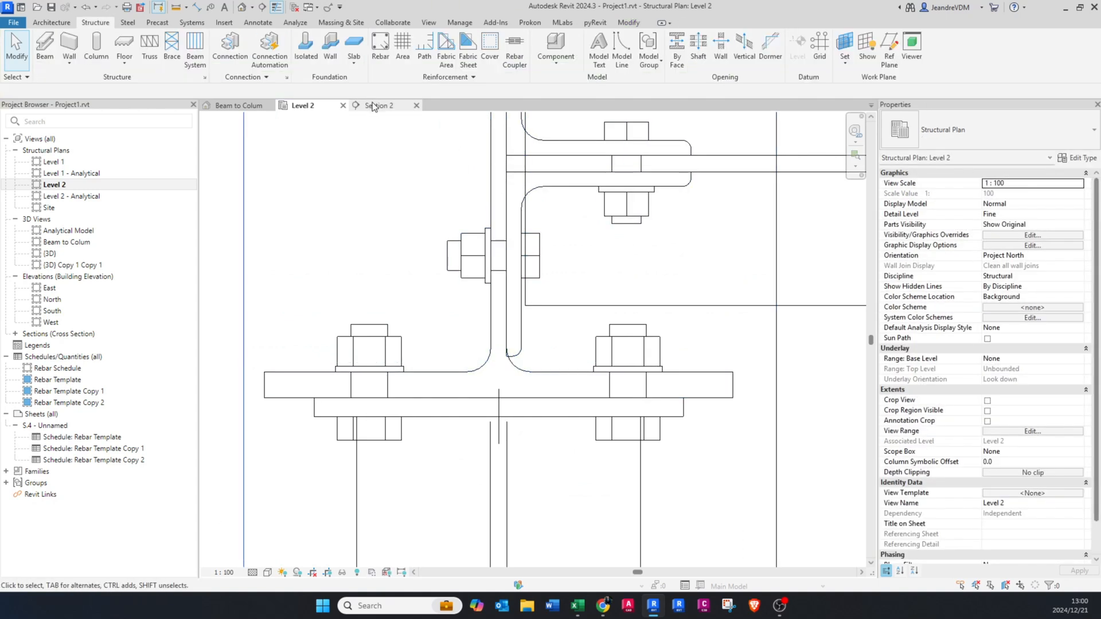
pyautogui.click(379, 106)
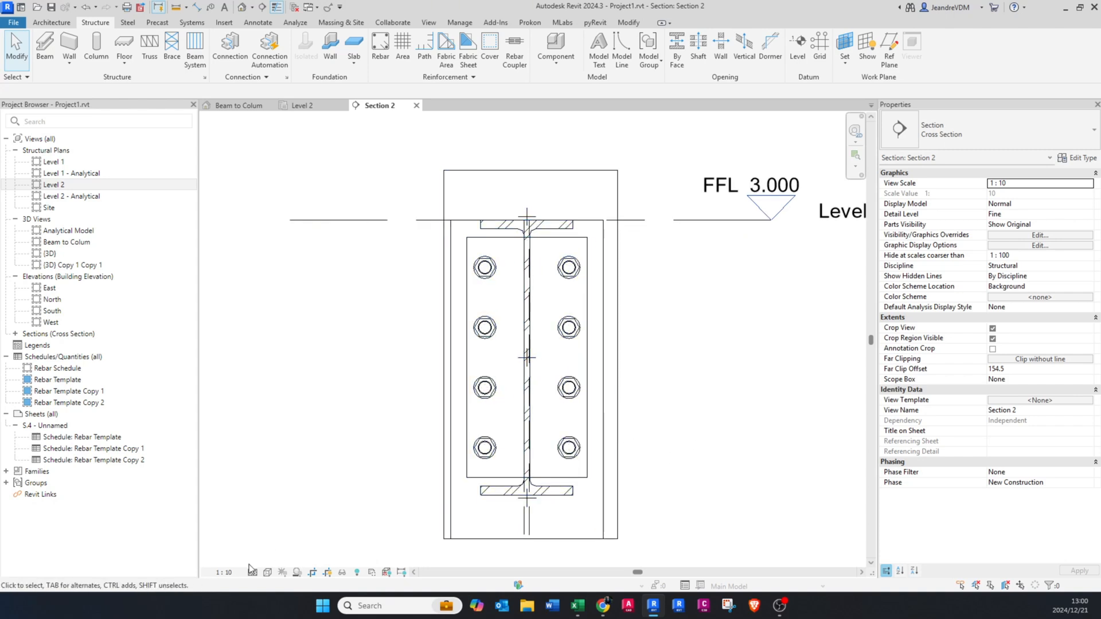
# Dimension the bolt spacing: 30, 70, 70, 30 across and 50, 100, 100, 100, 50 down.
pyautogui.click(267, 572)
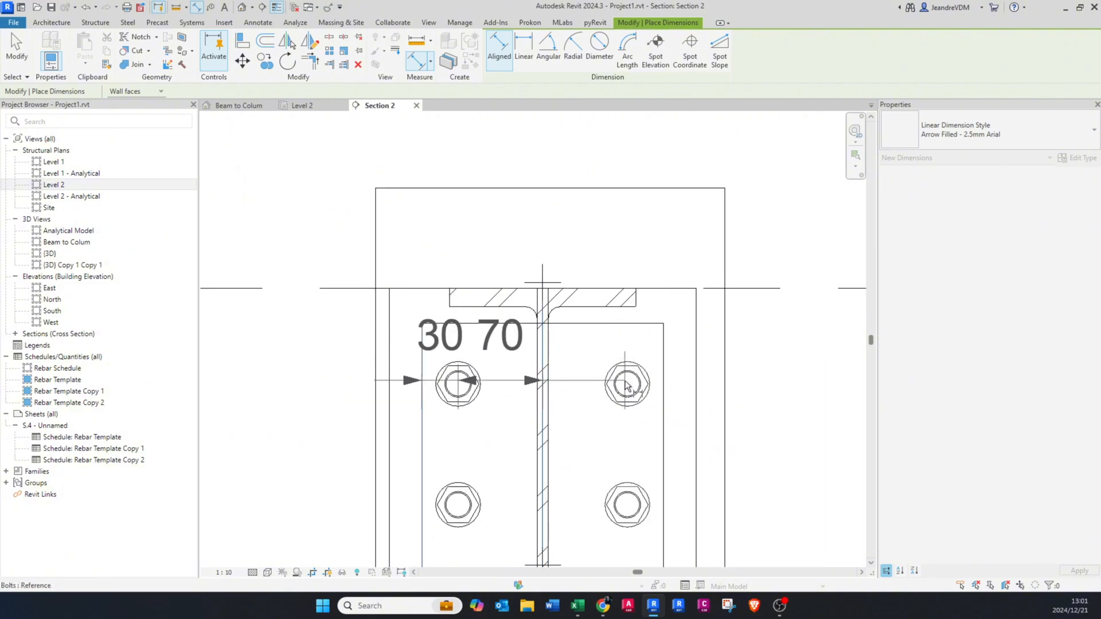
pyautogui.click(693, 382)
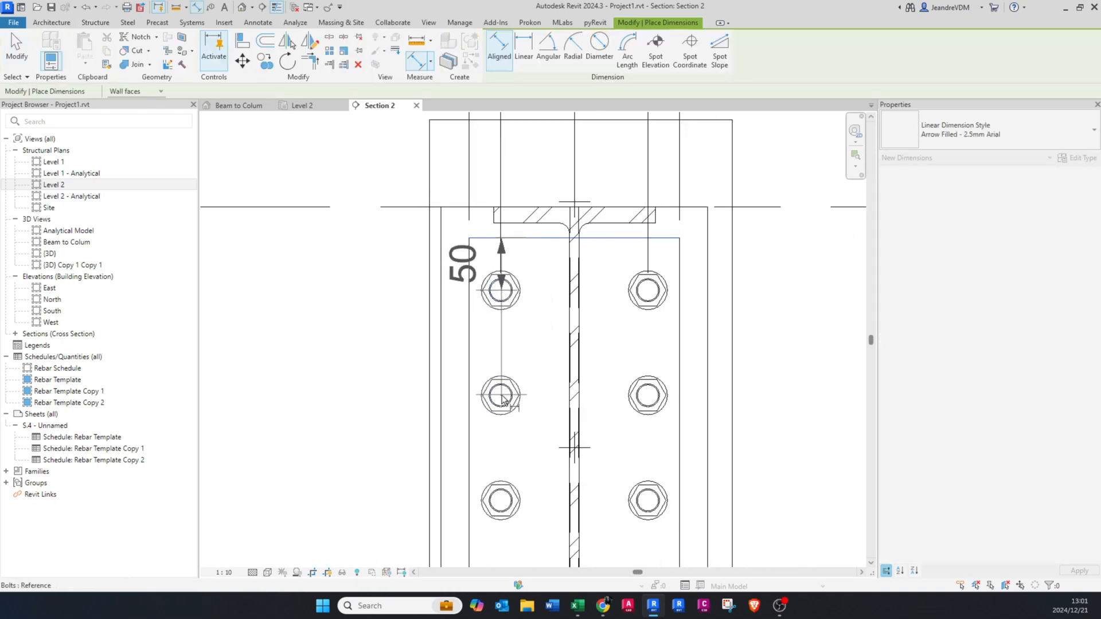
pyautogui.scroll(-3)
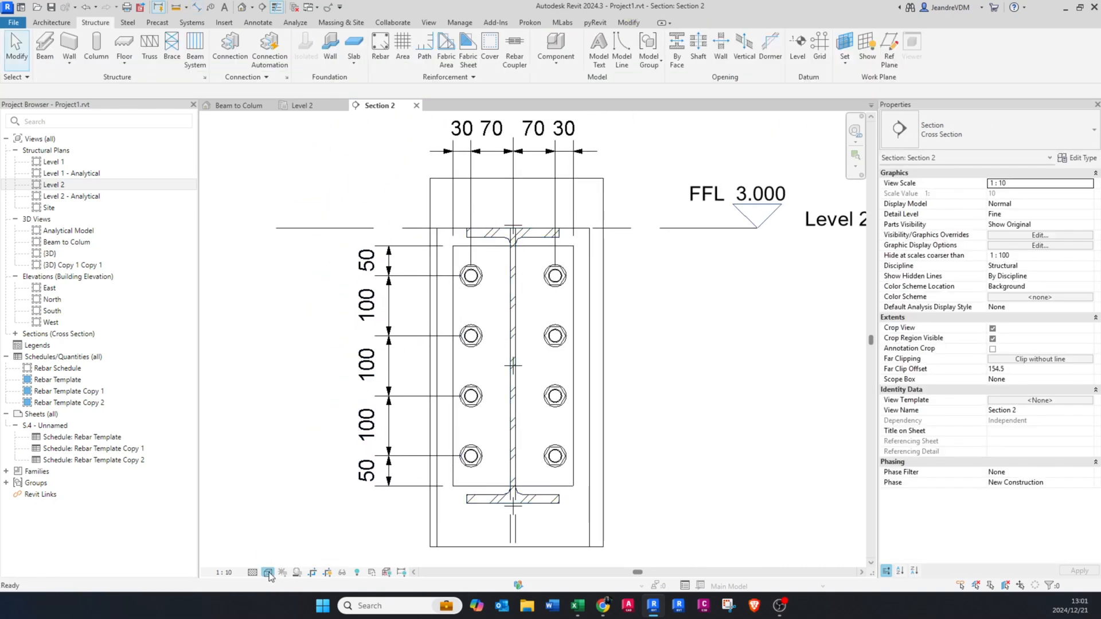
# Add a 50 dimension from the bottom bolt row to the plate's lower edge on the right.
pyautogui.click(268, 573)
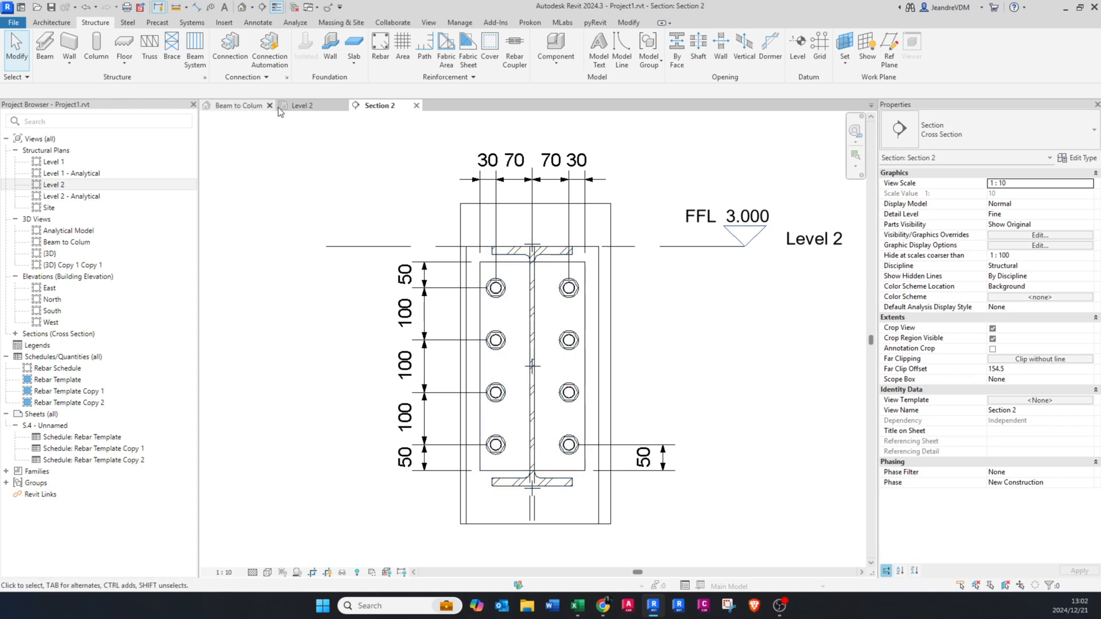
# Return to the Beam to Column 3D view.
pyautogui.click(239, 105)
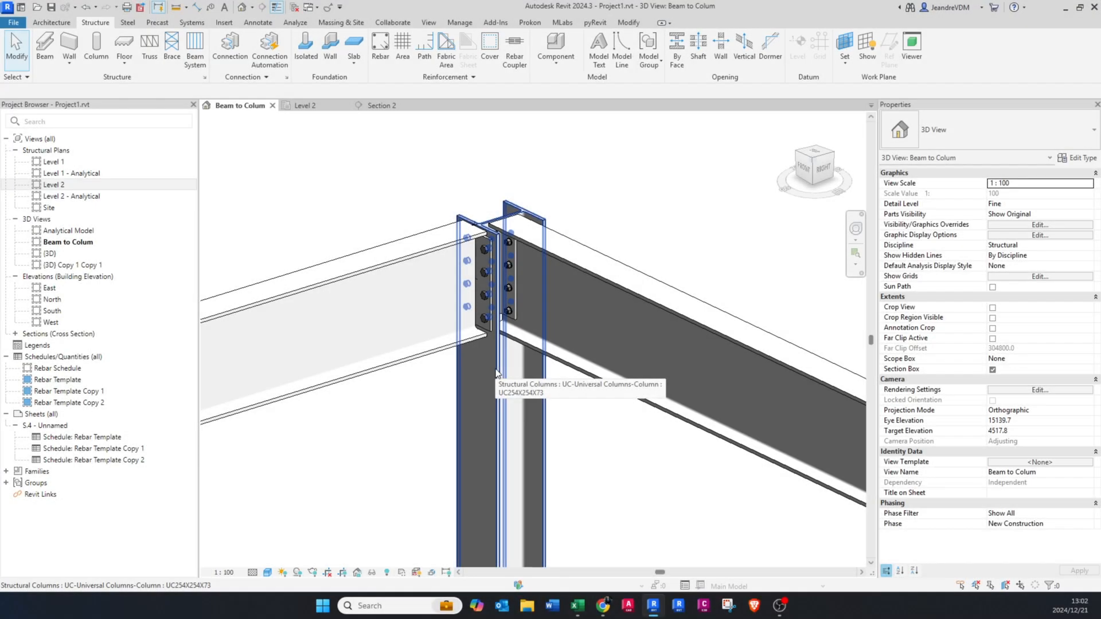
pyautogui.moveTo(498, 381)
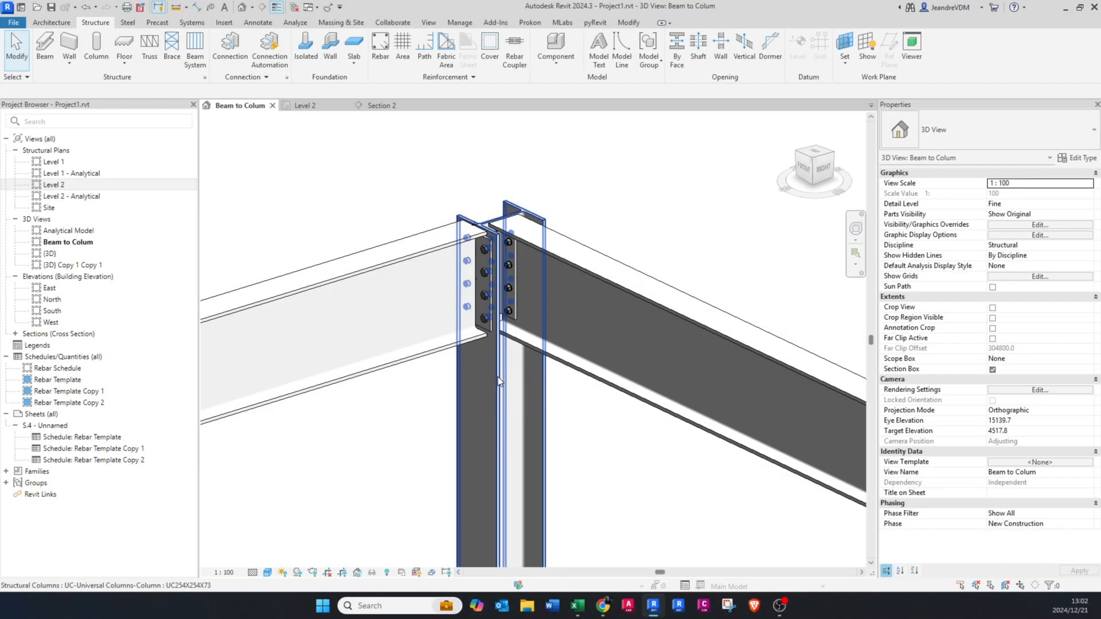